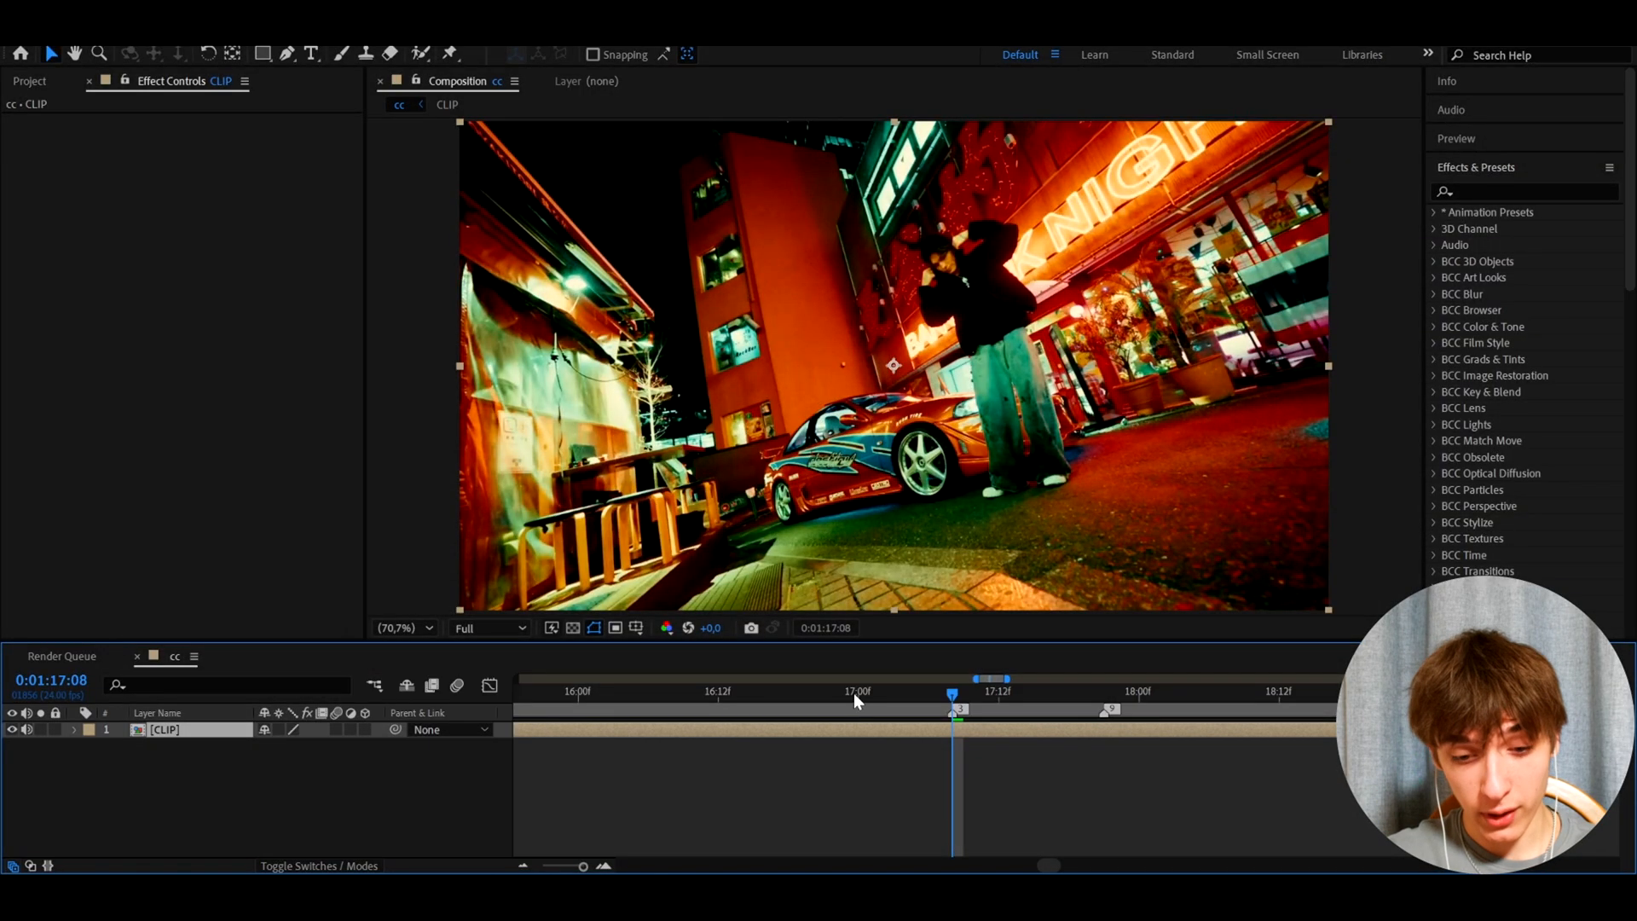
{"action": "mouse_move", "coordinate": [937, 735]}
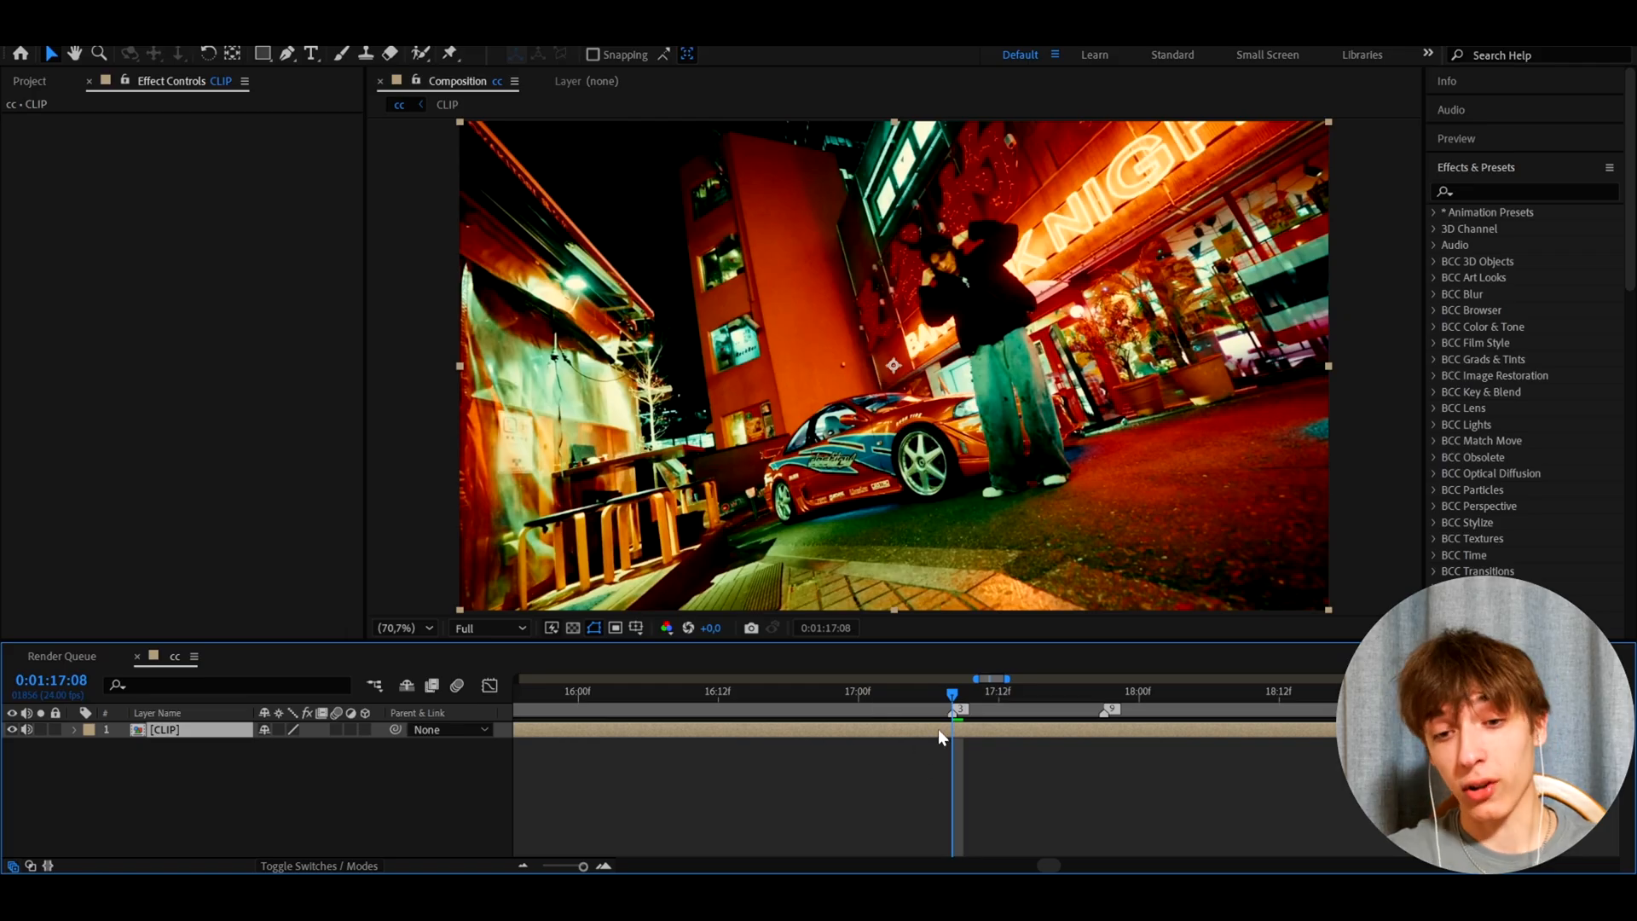
Step: Add an adjustment layer carrying S_Hotspots with its Threshold set to 0.35
{"action": "key", "text": "ctrl+alt+y"}
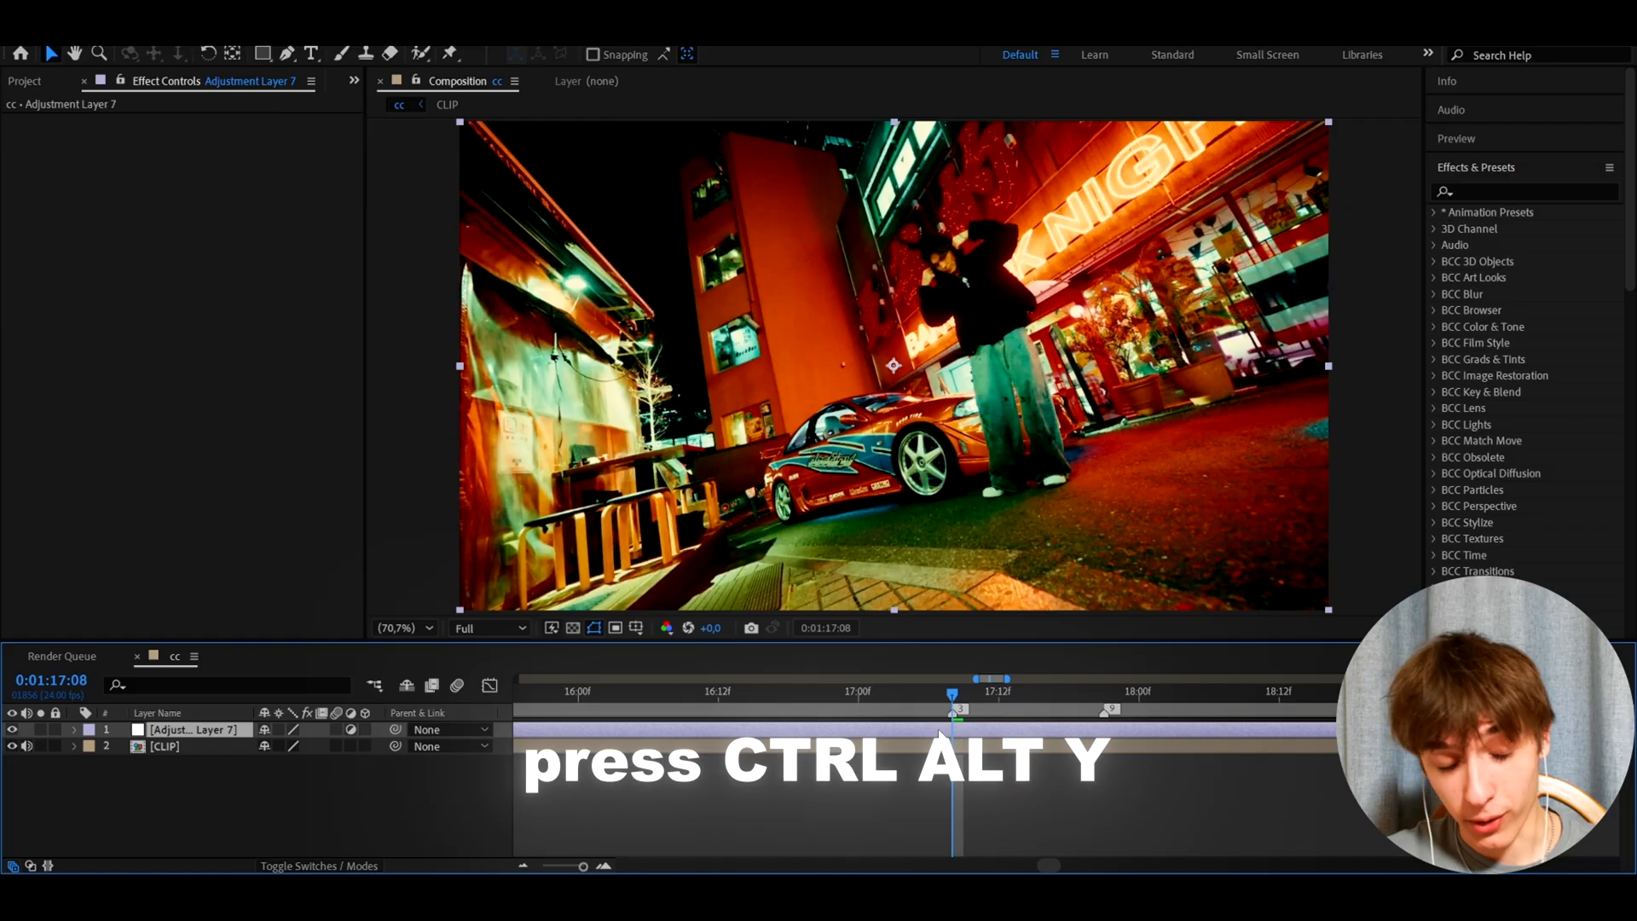
{"action": "key", "text": "ctrl+alt+y"}
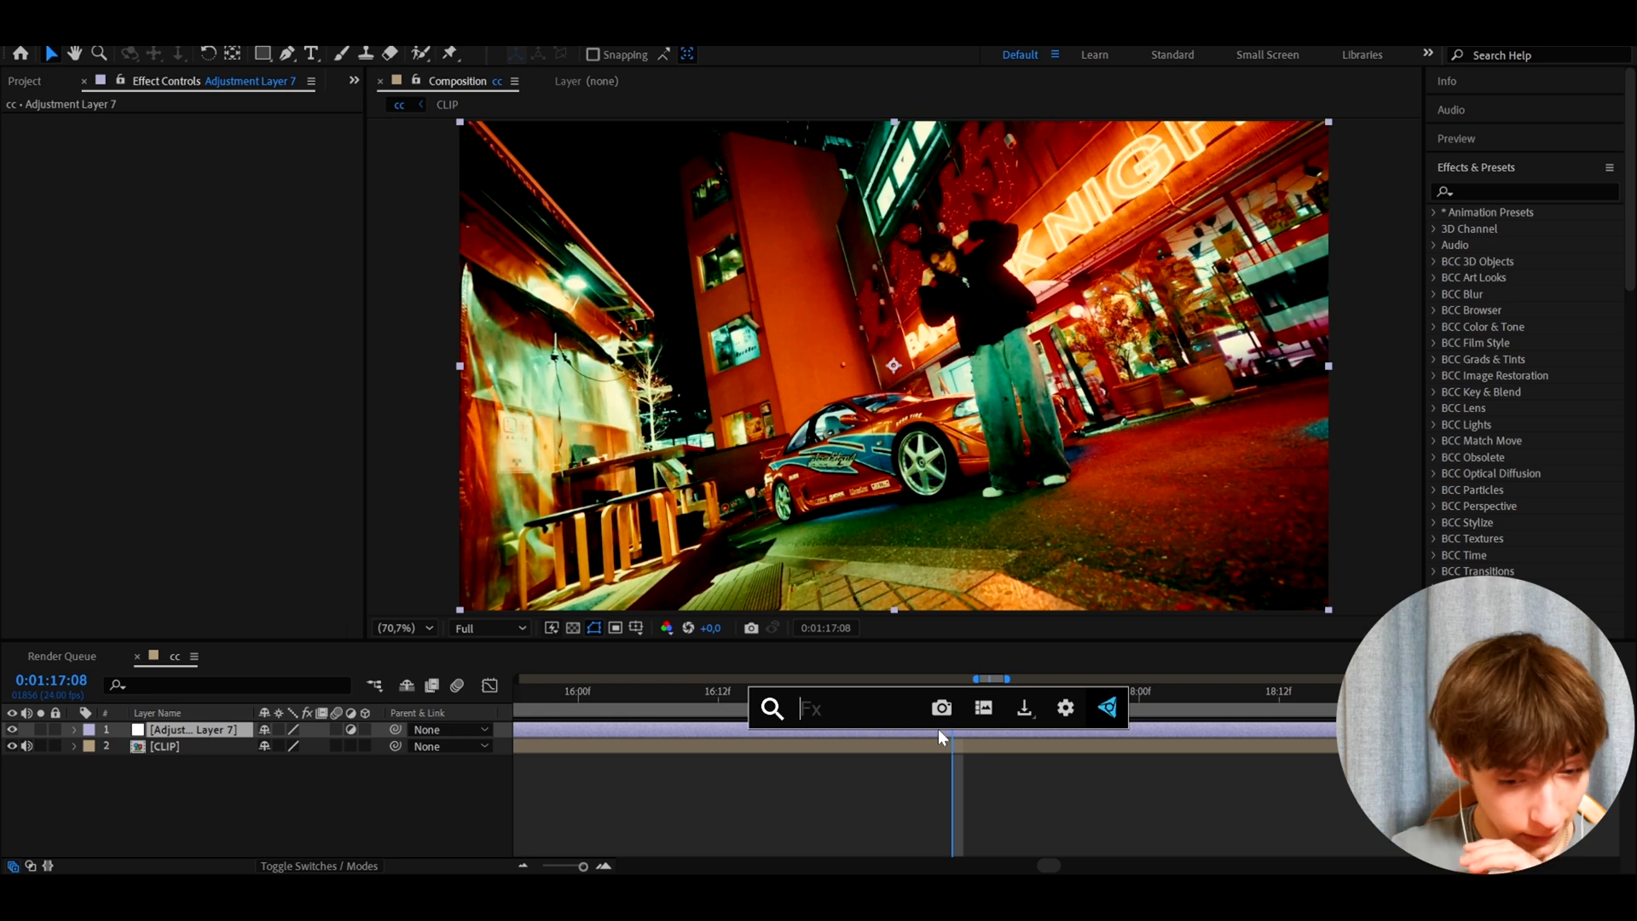
{"action": "type", "text": "s_ht"}
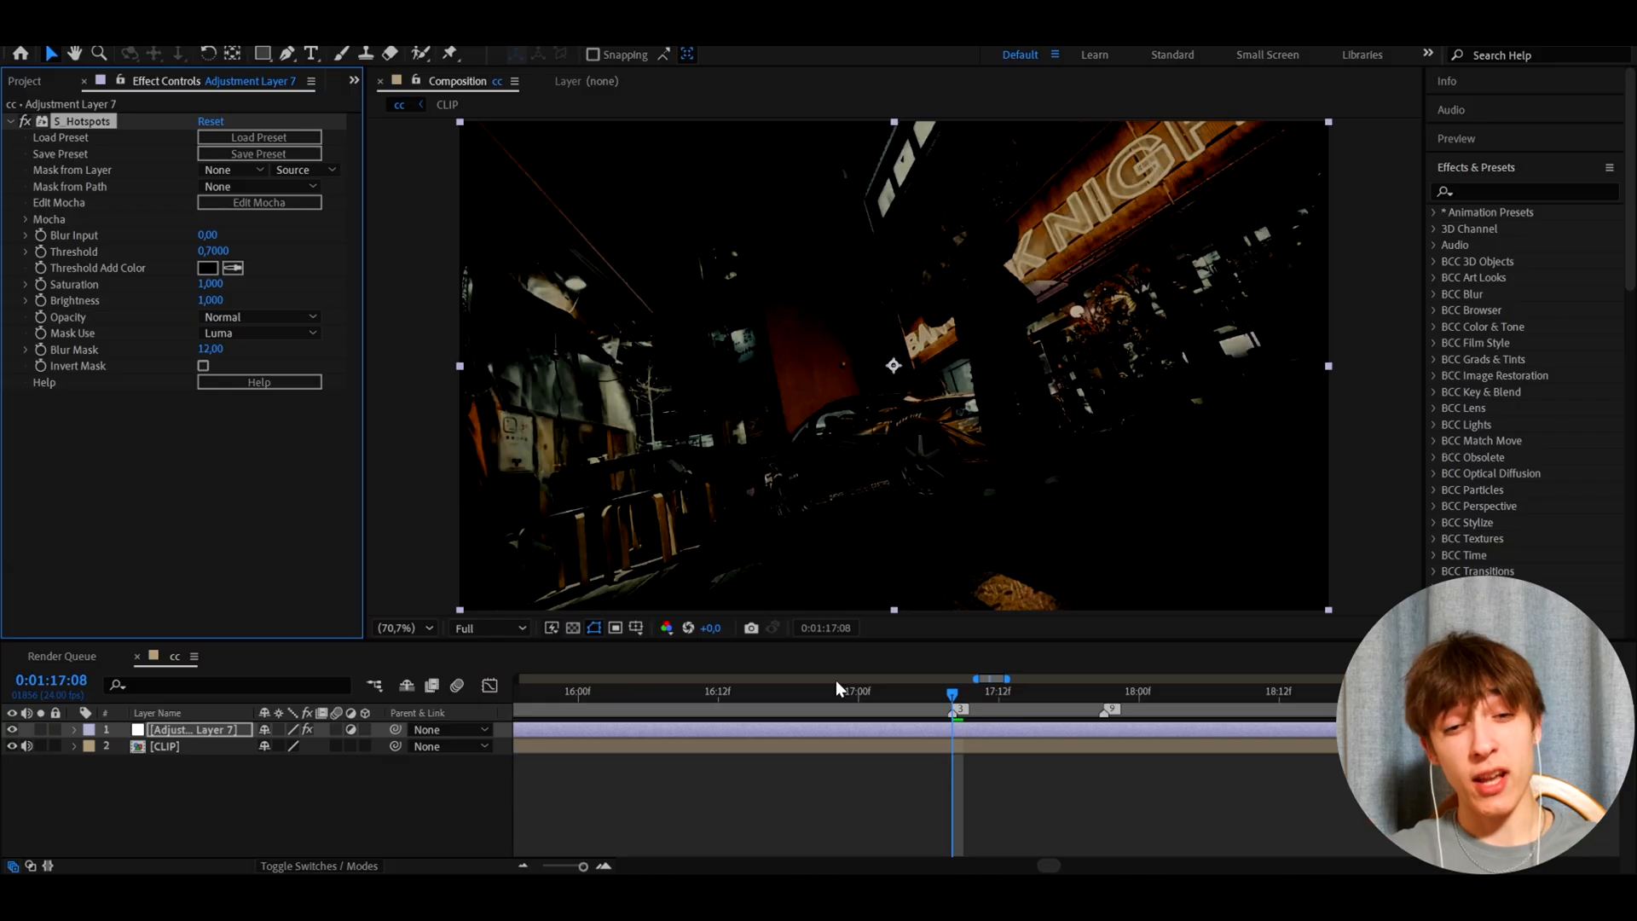
{"action": "mouse_move", "coordinate": [447, 392]}
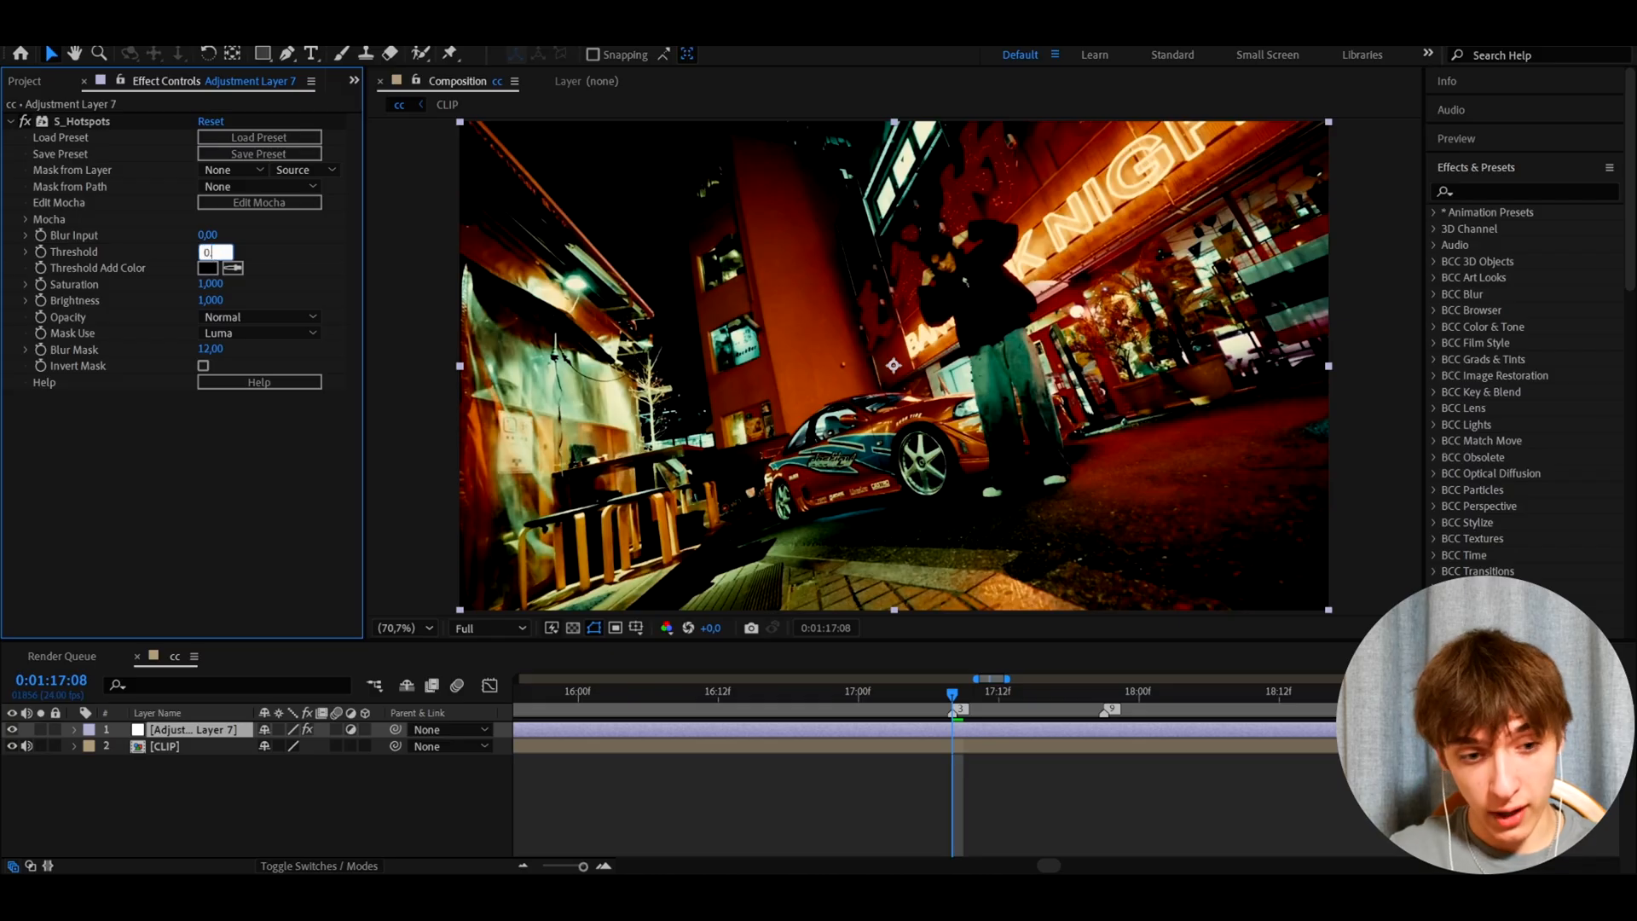
{"action": "type", "text": "0.35"}
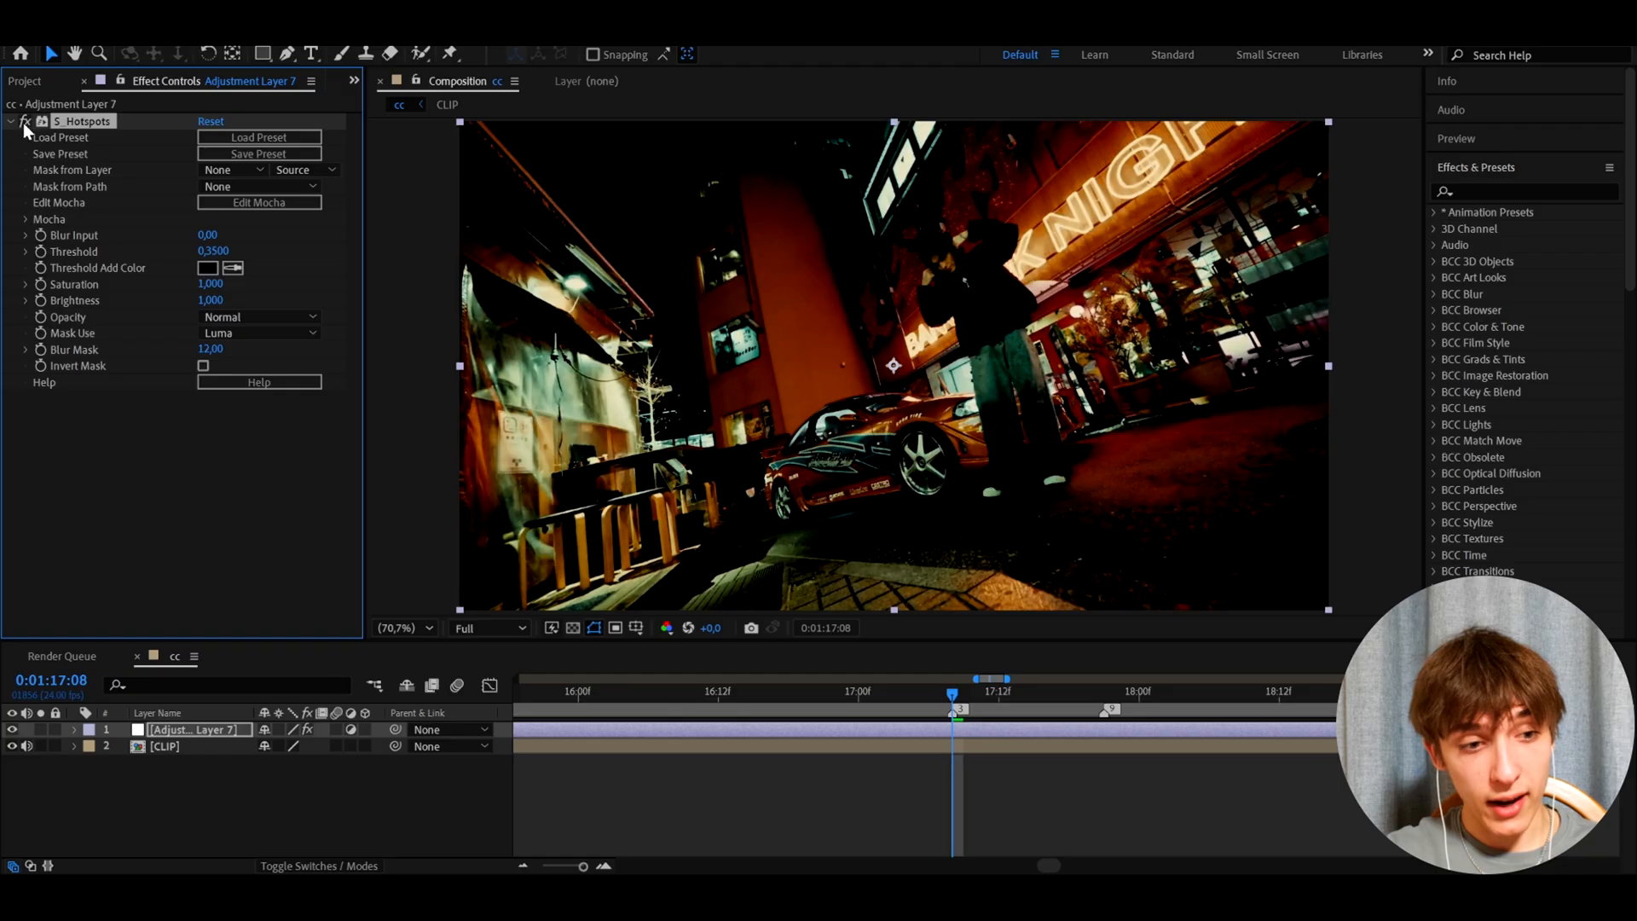
{"action": "mouse_move", "coordinate": [943, 536]}
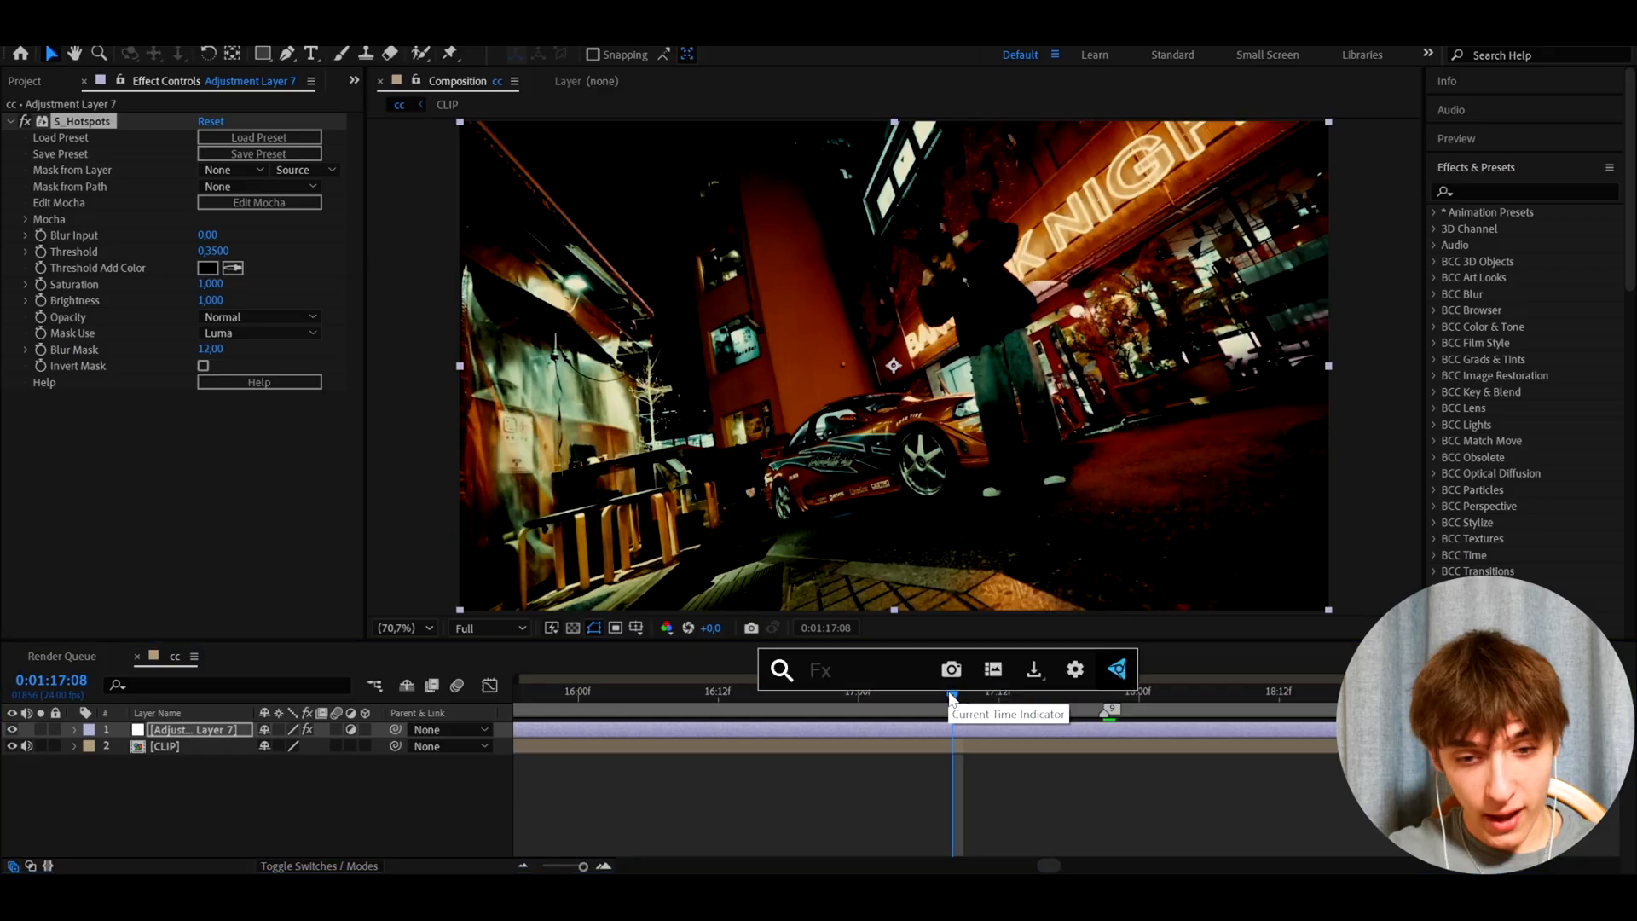
Step: Apply Sharpen to the adjustment layer with Sharpen Amount 50
{"action": "type", "text": "sharp"}
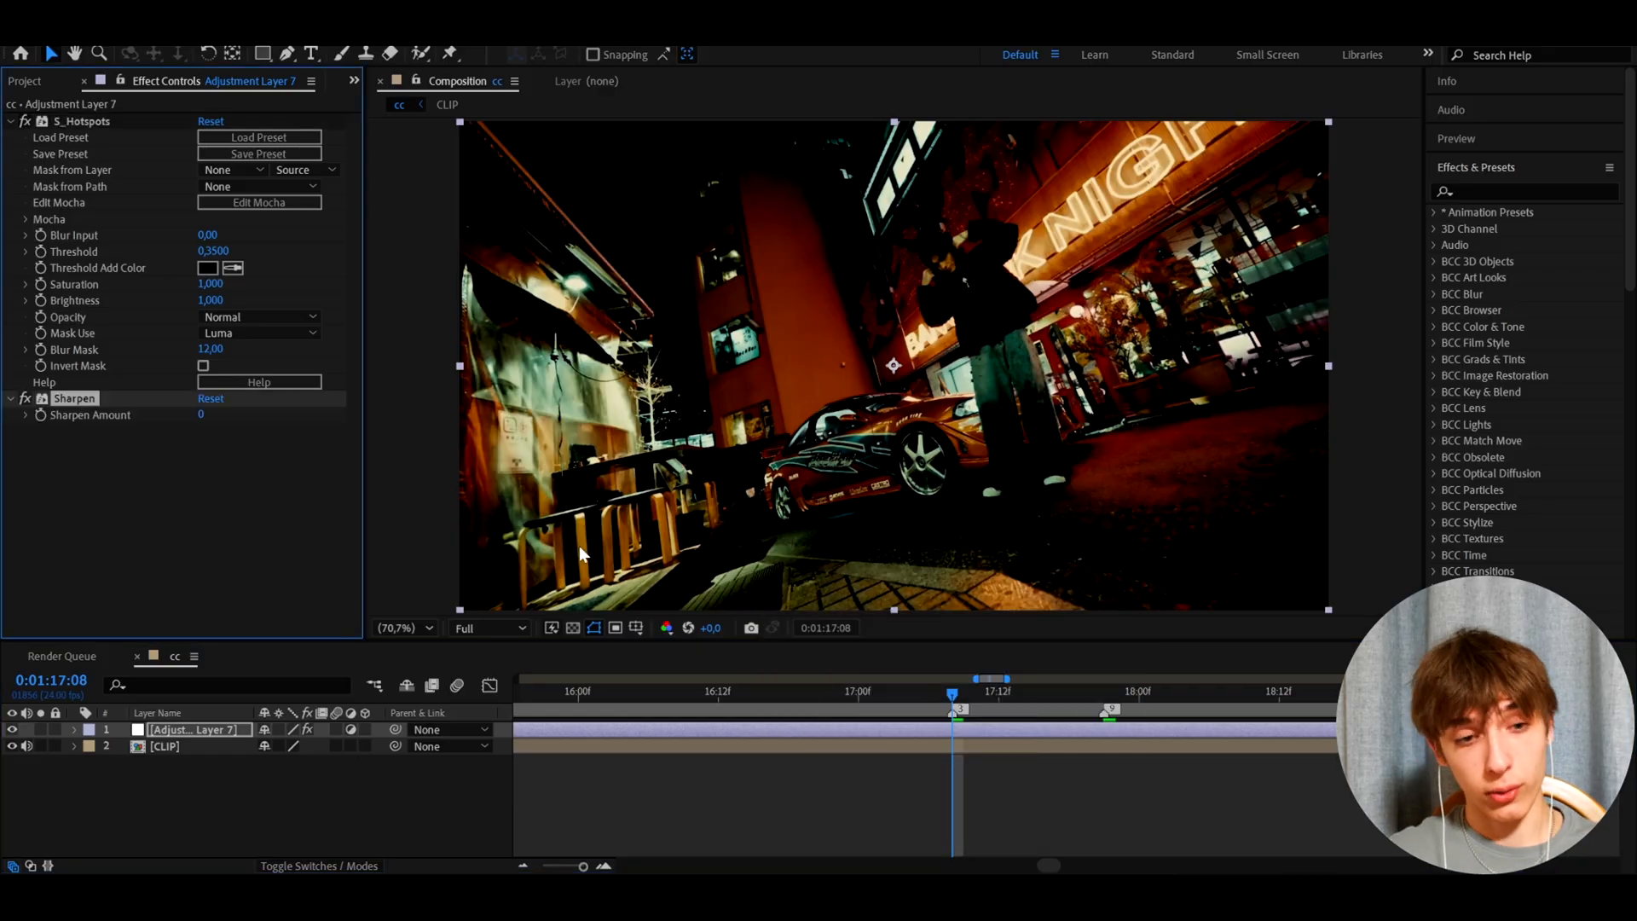
{"action": "mouse_move", "coordinate": [320, 506]}
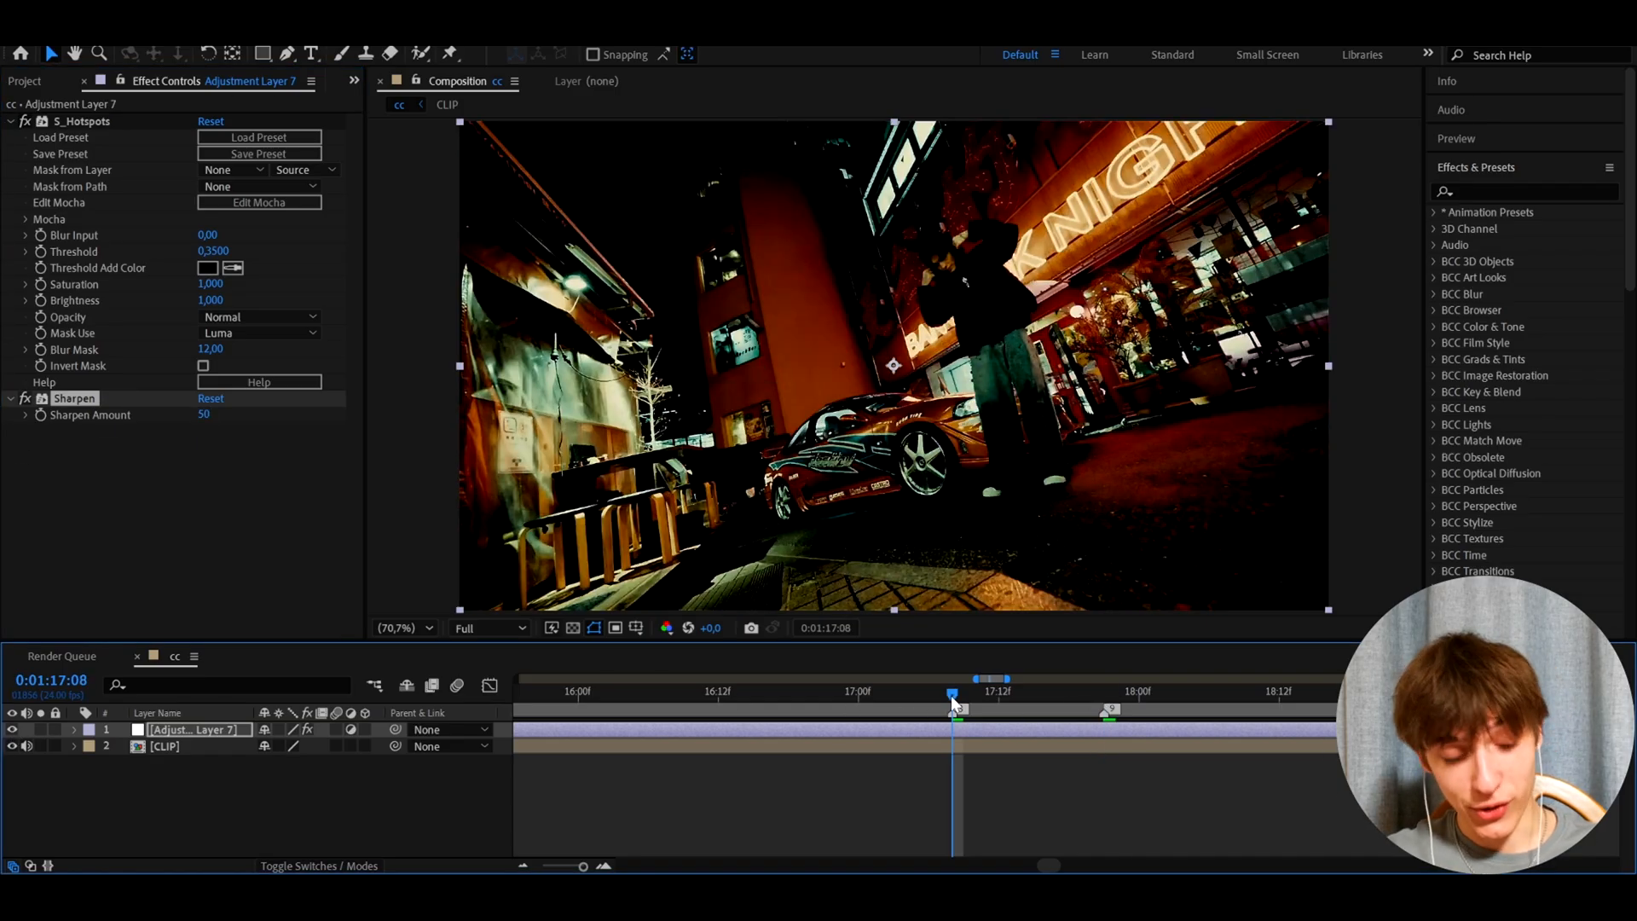
{"action": "type", "text": "lu"}
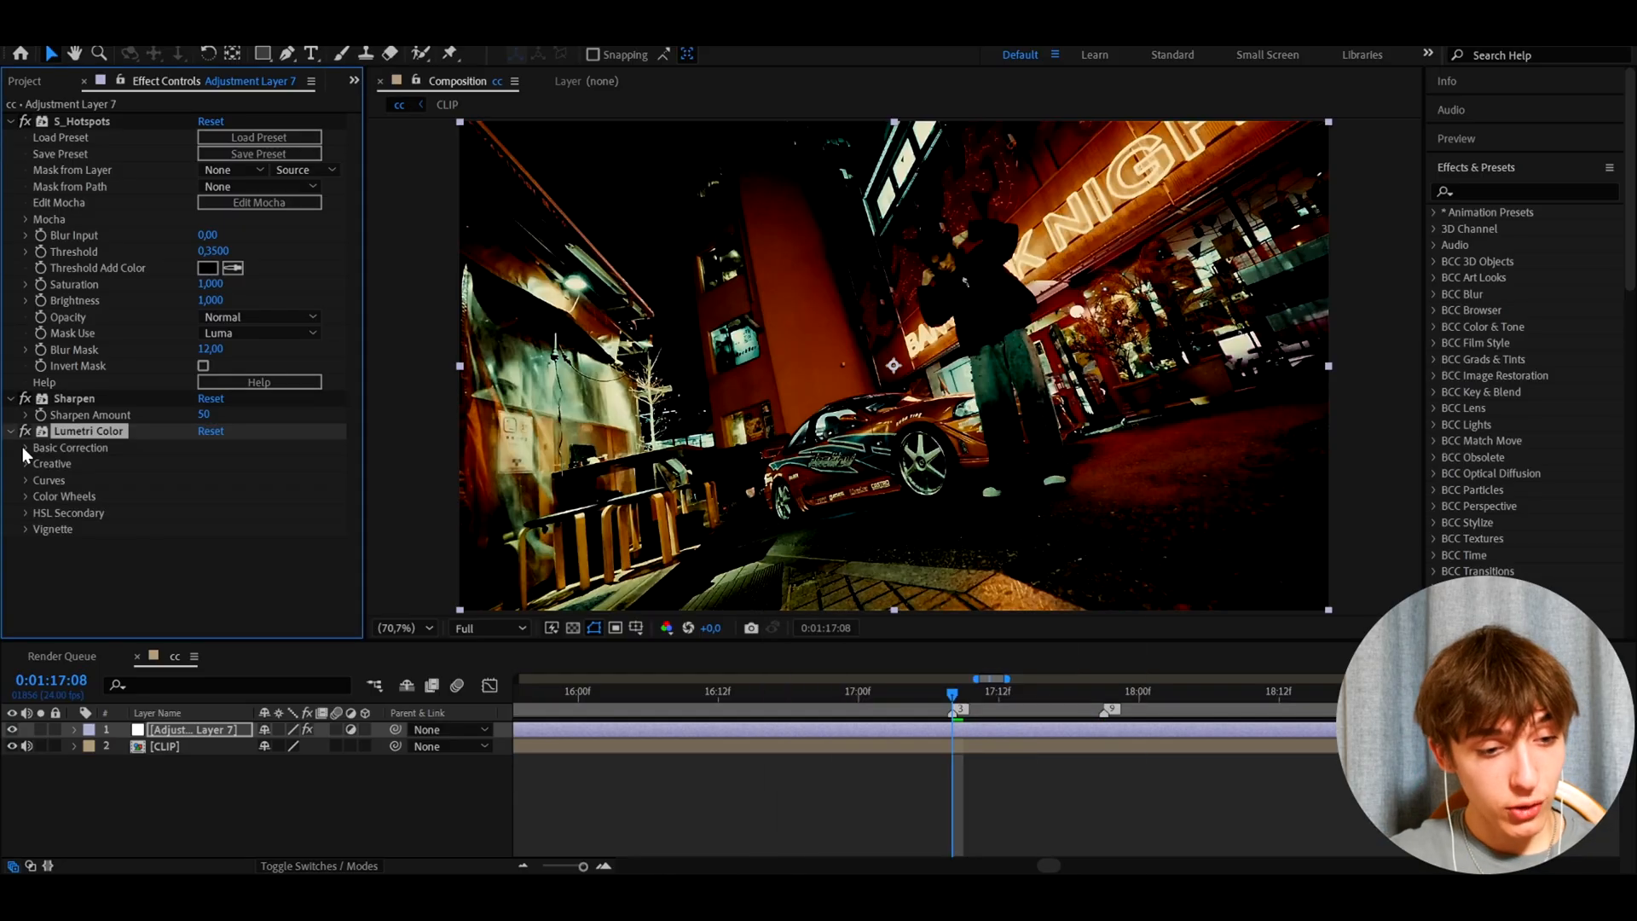
Step: In Lumetri Basic Correction set Temperature -5, Exposure 0.1 and Contrast 40
{"action": "left_click", "coordinate": [24, 447]}
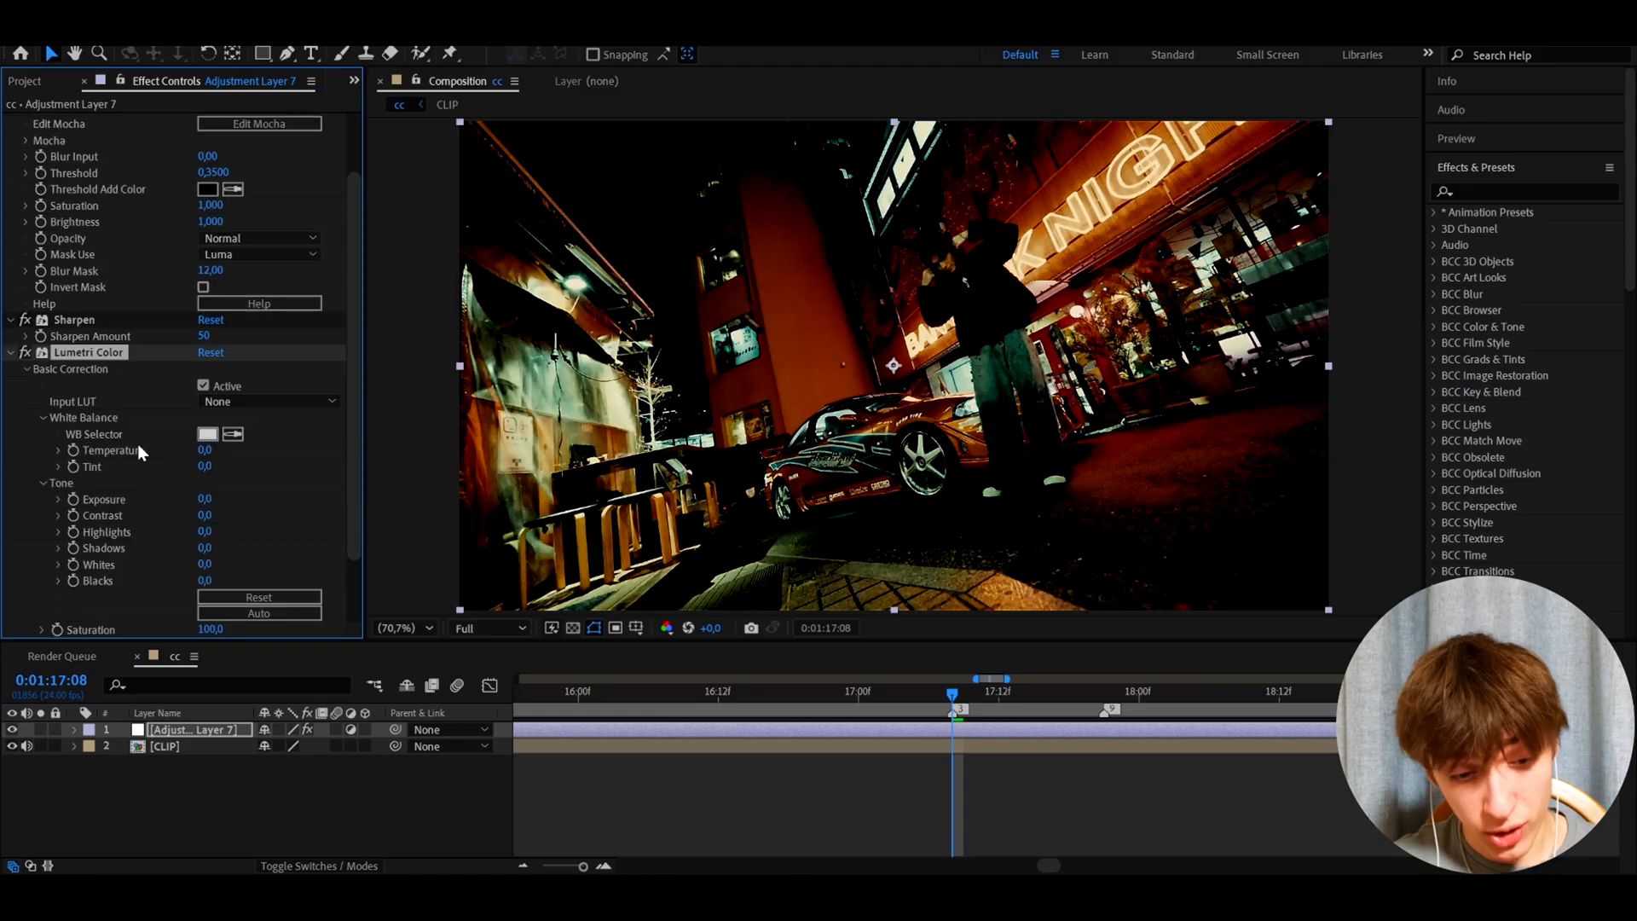
{"action": "left_click", "coordinate": [214, 450]}
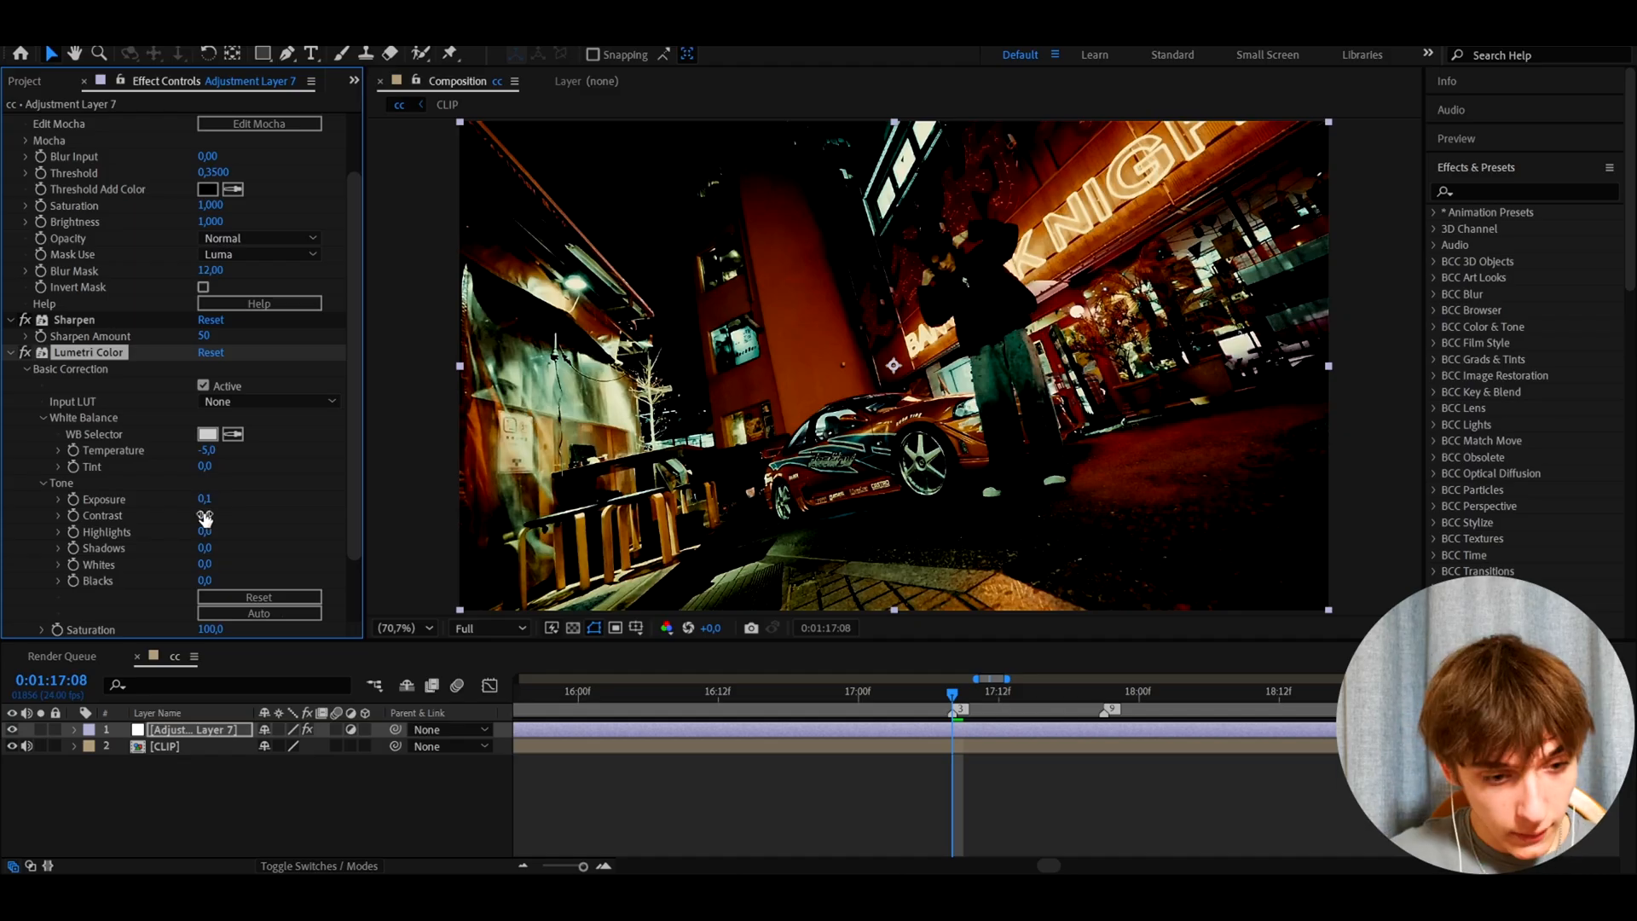
{"action": "double_click", "coordinate": [216, 515]}
{"action": "type", "text": "147"}
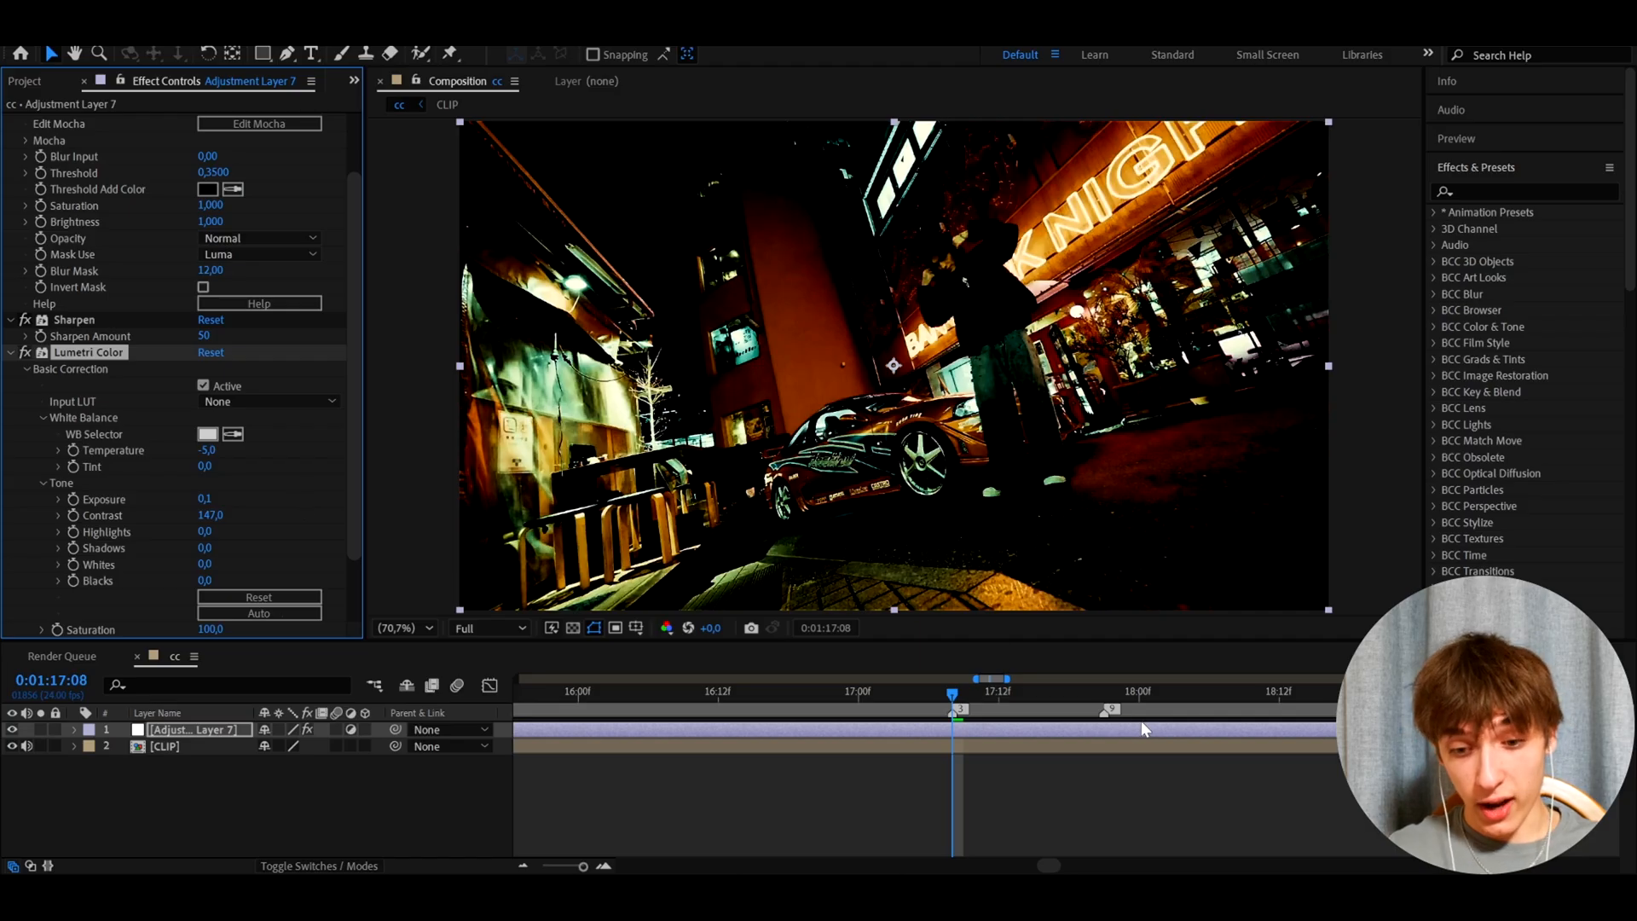
{"action": "left_click", "coordinate": [1103, 690]}
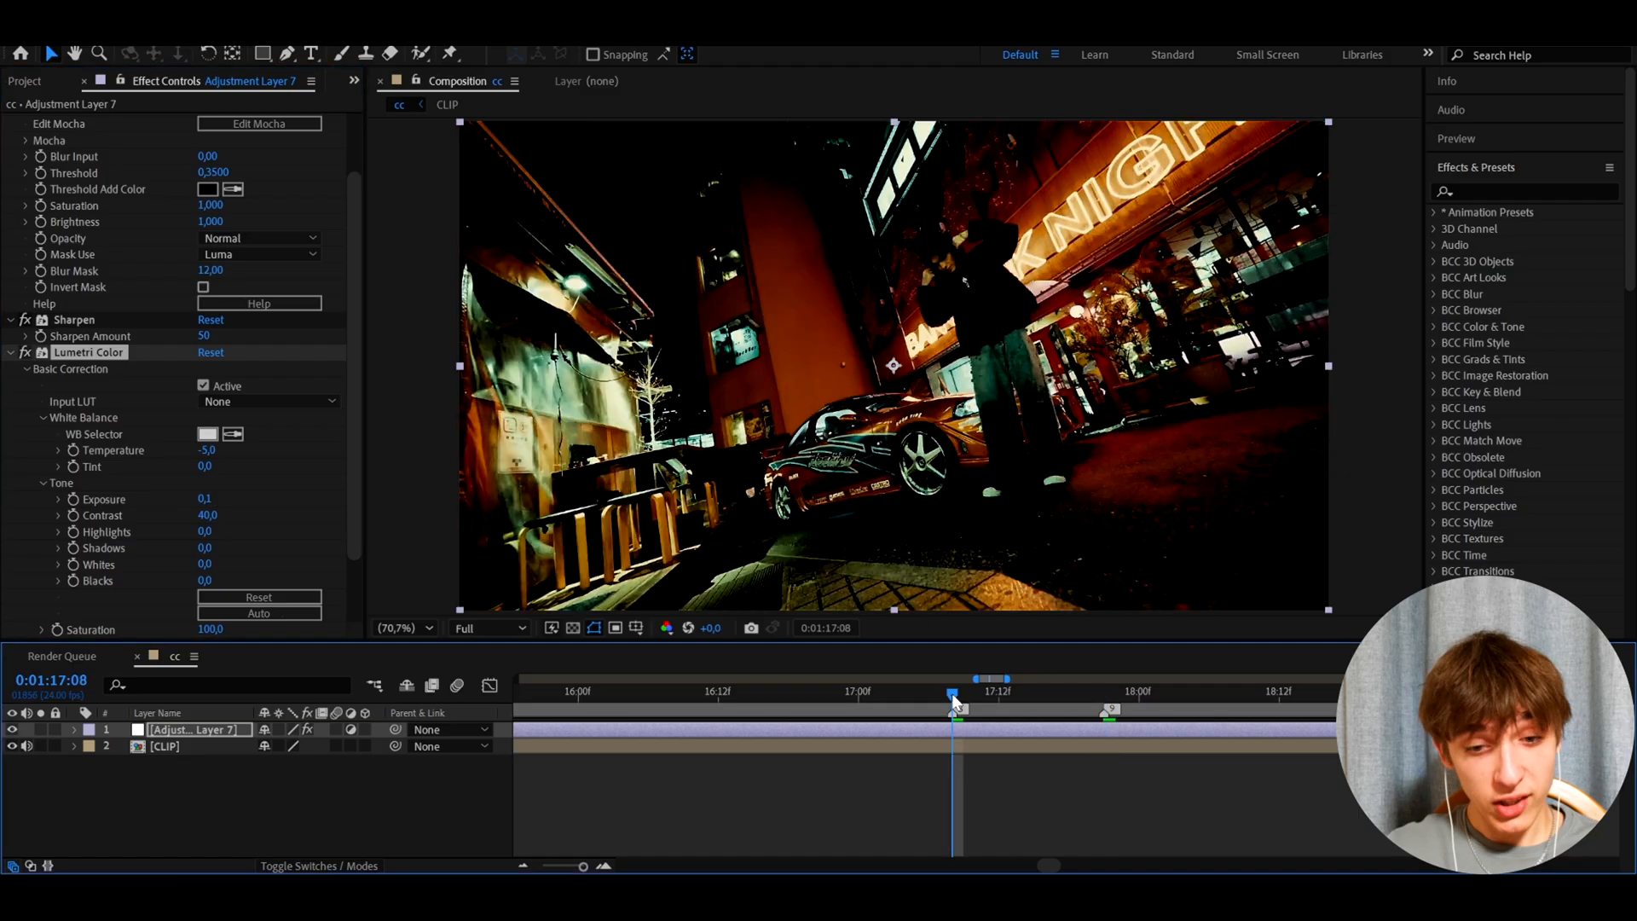
{"action": "mouse_move", "coordinate": [952, 697]}
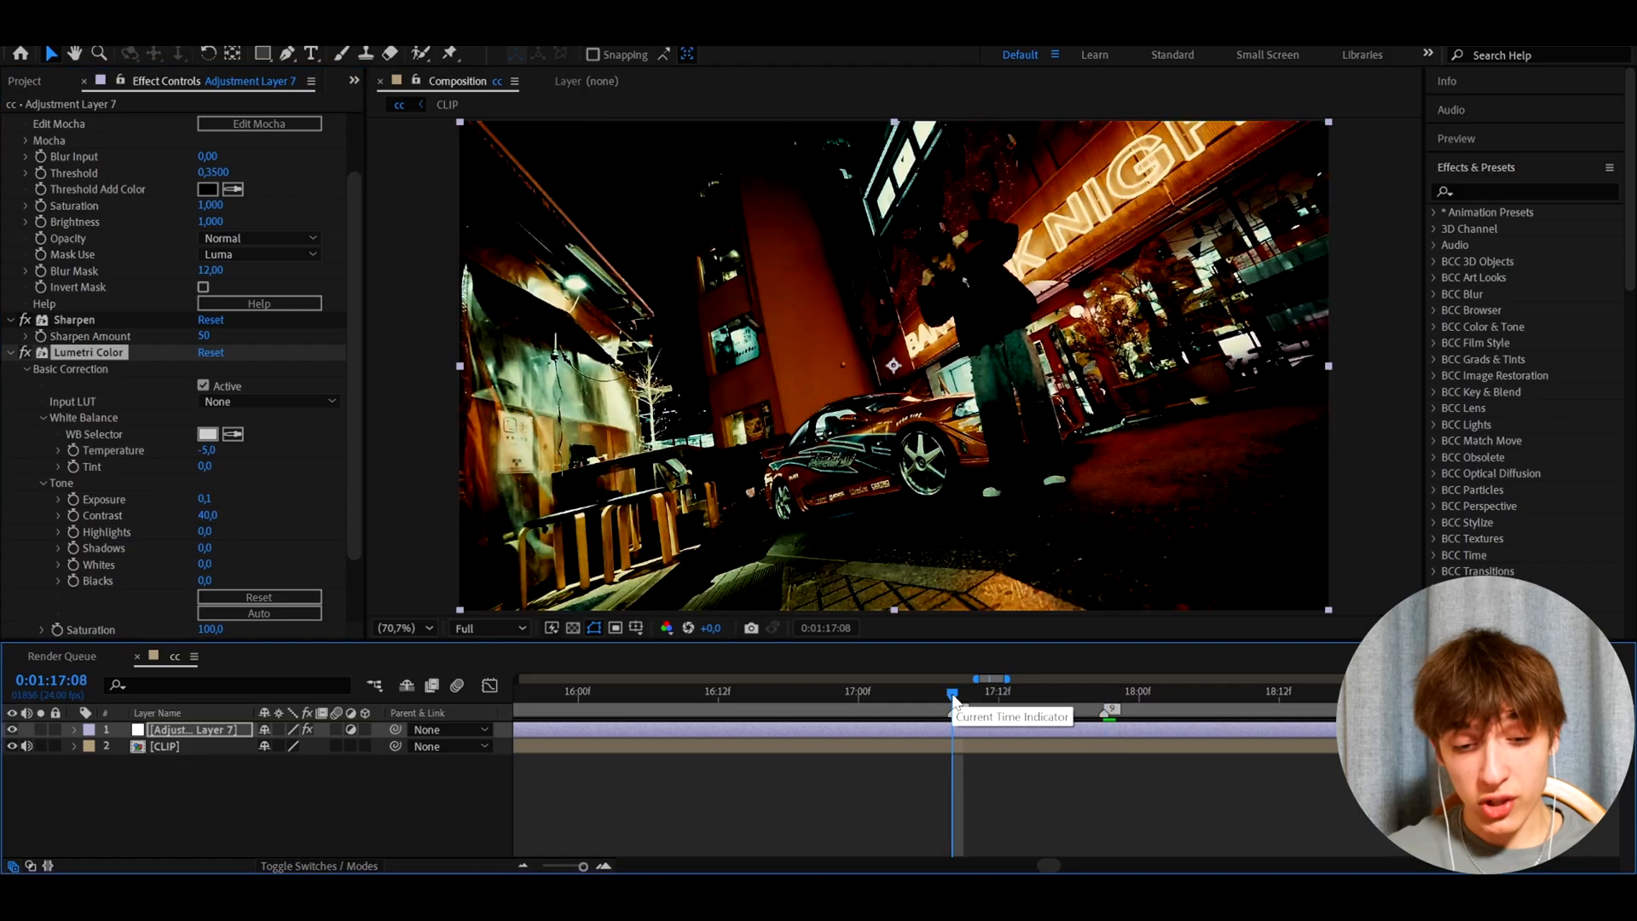
{"action": "mouse_move", "coordinate": [955, 705]}
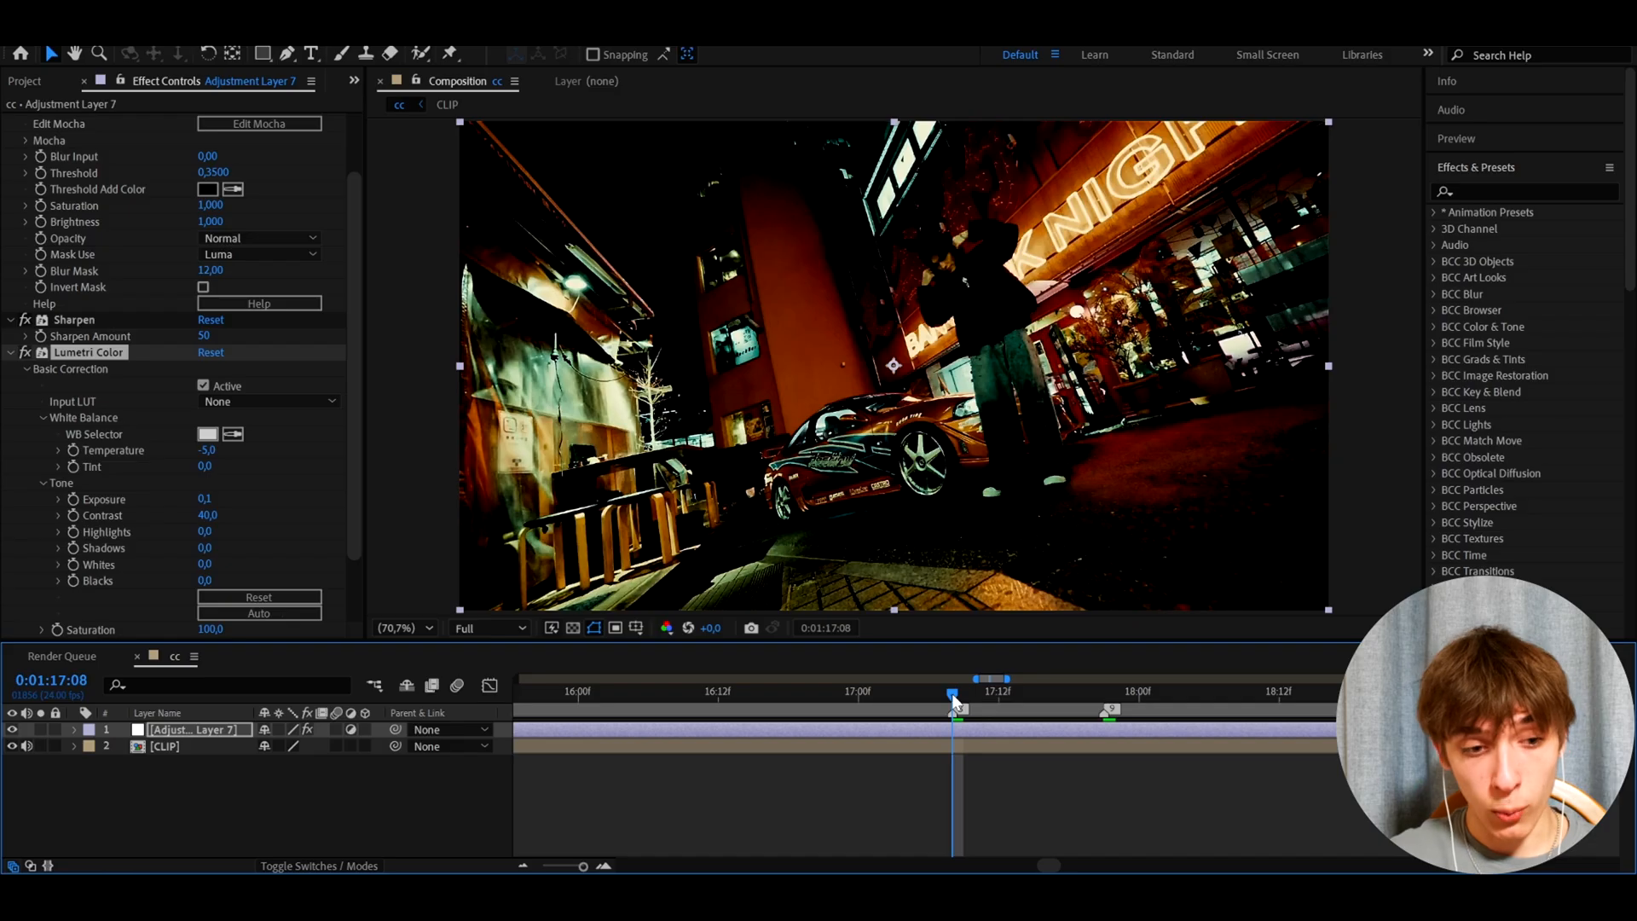
{"action": "scroll", "scroll_direction": "down", "scroll_amount": 3}
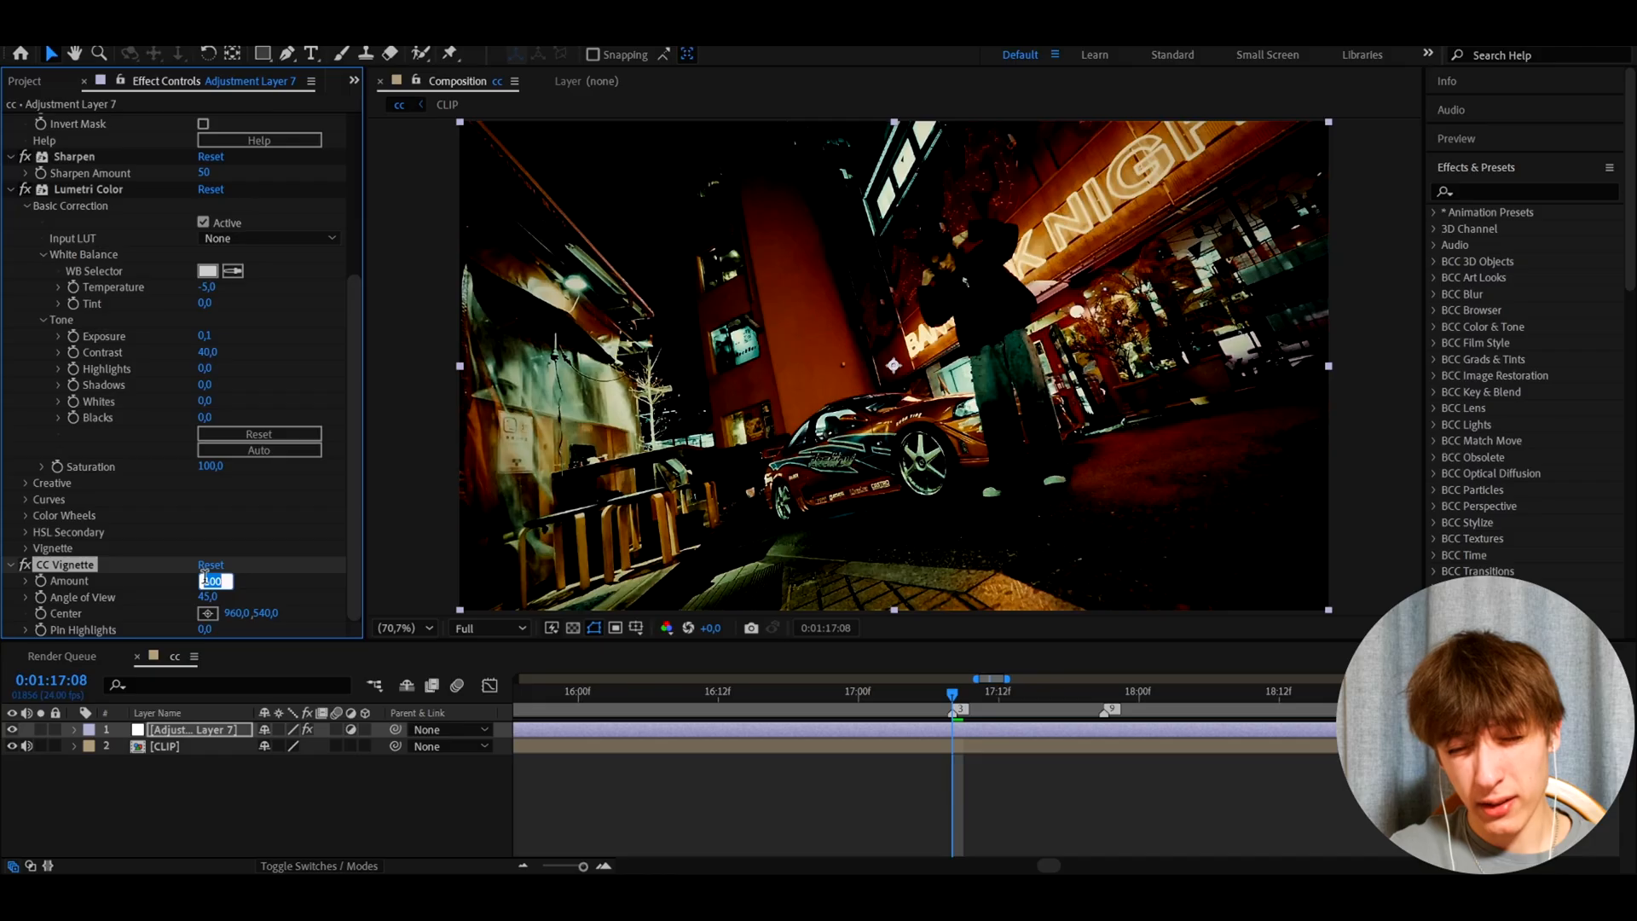
Step: Set CC Vignette Amount to 70 and toggle it off and on to compare
{"action": "type", "text": "70,"}
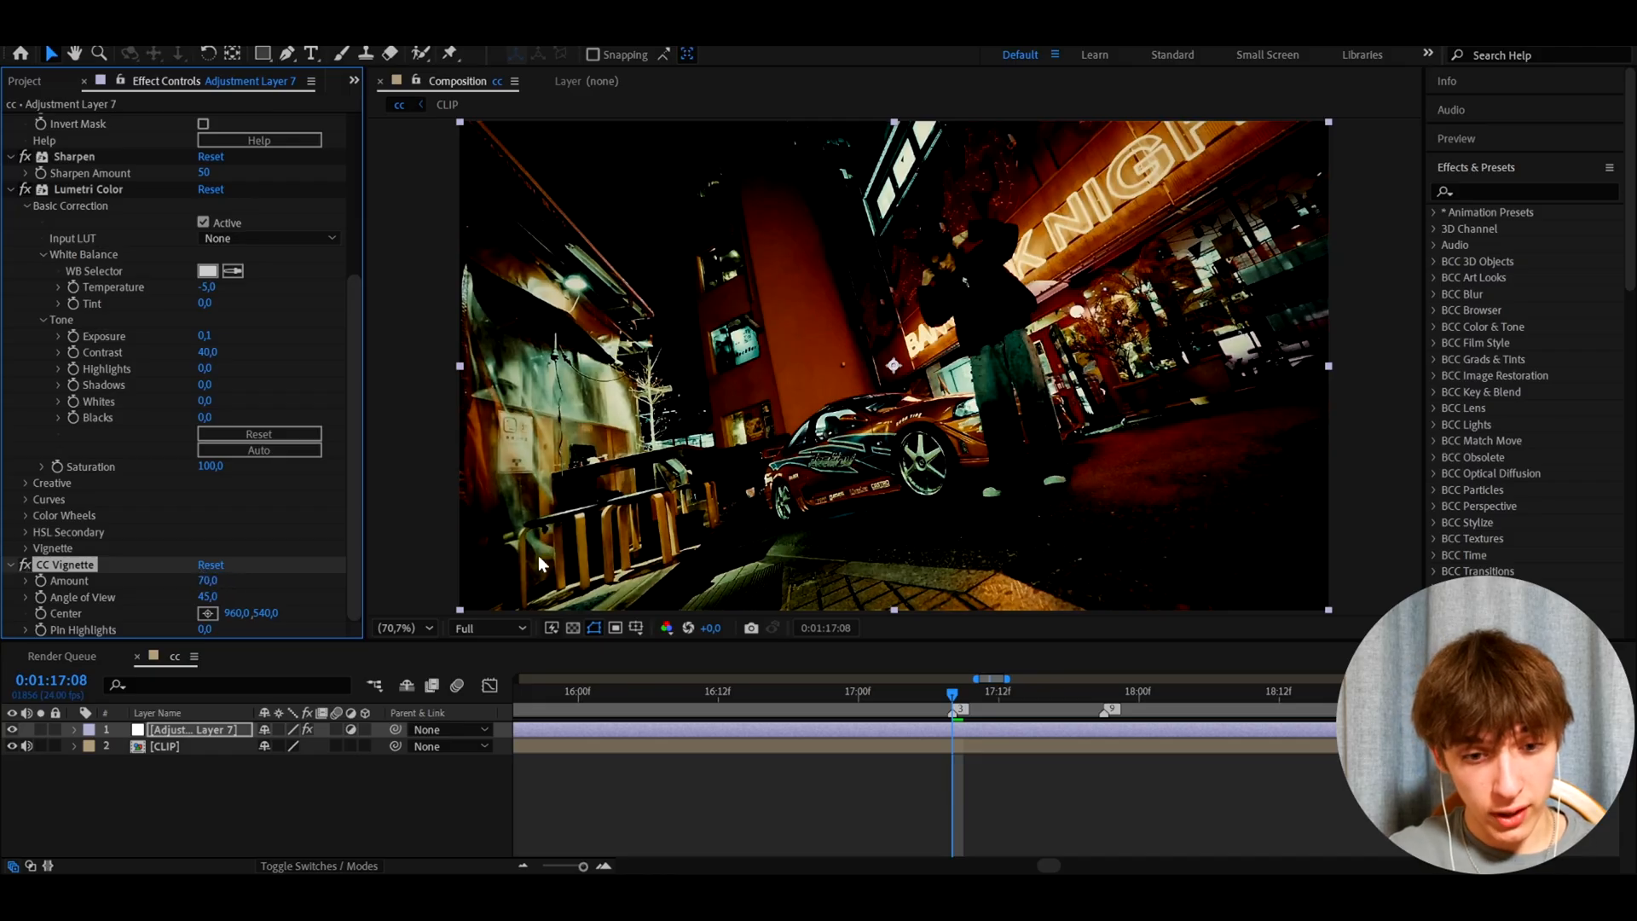
{"action": "left_click", "coordinate": [10, 563]}
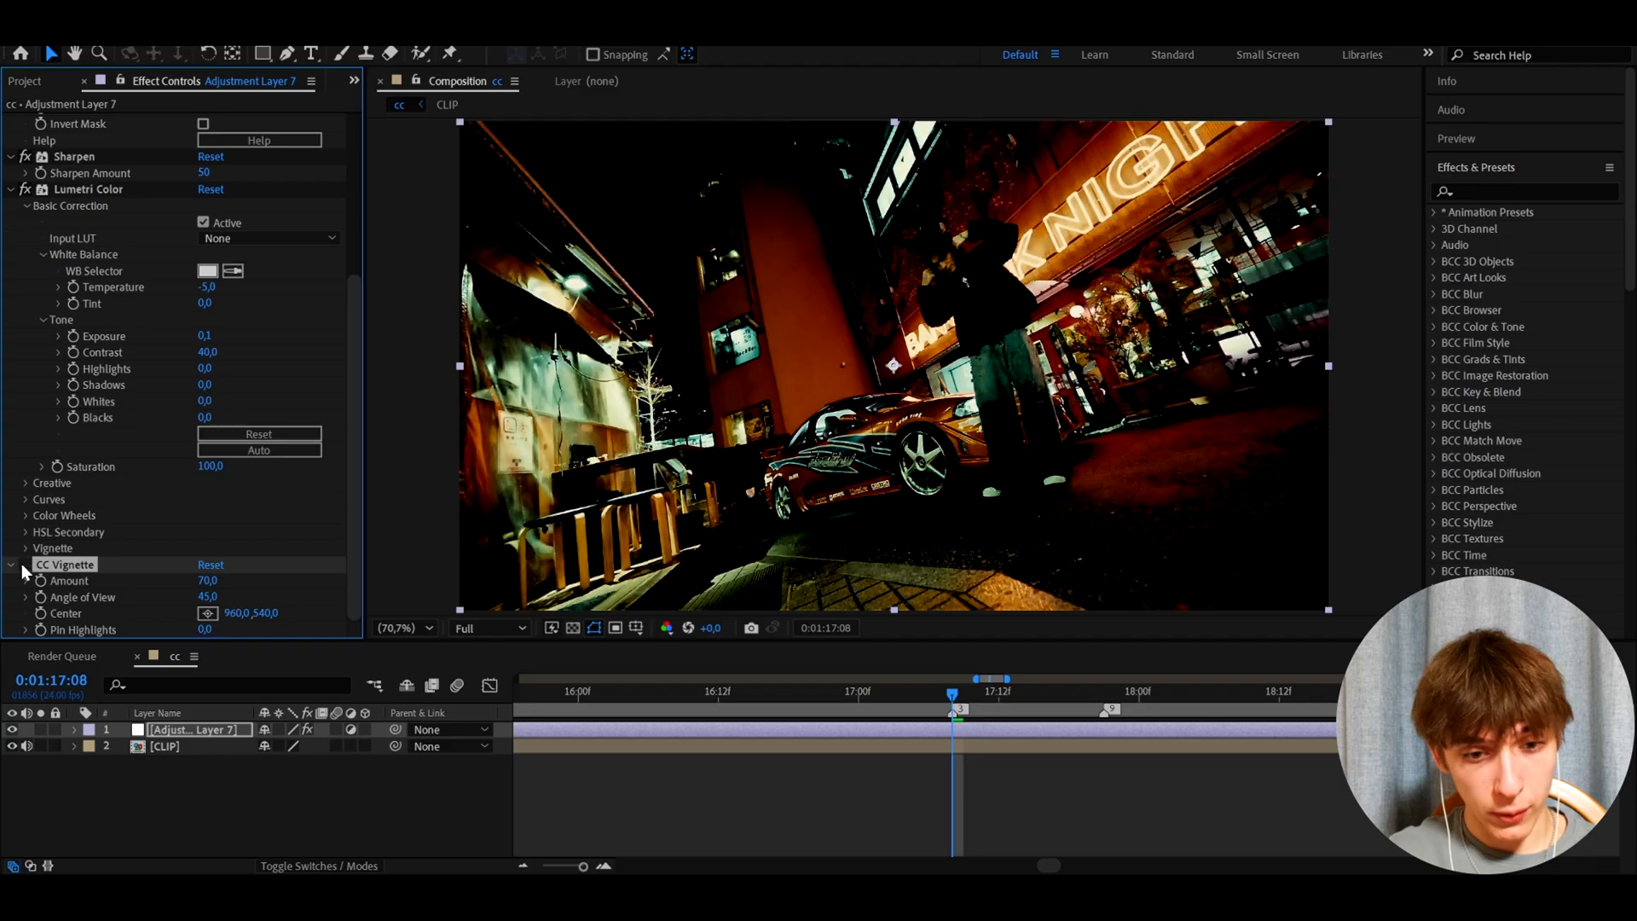
{"action": "left_click", "coordinate": [21, 563]}
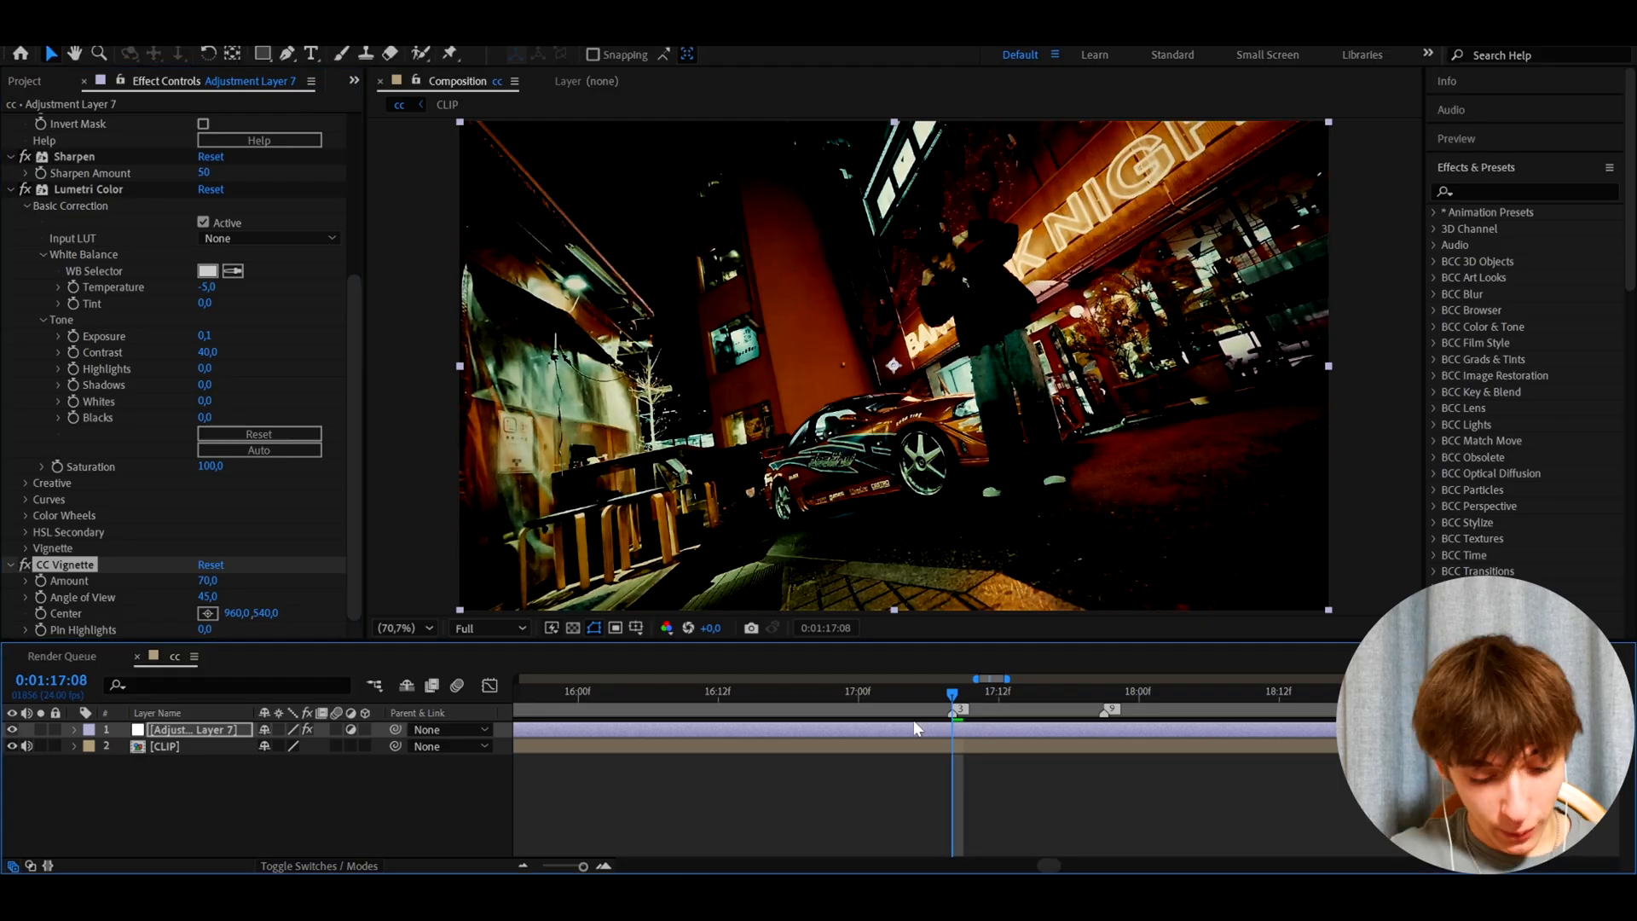
{"action": "type", "text": "deep"}
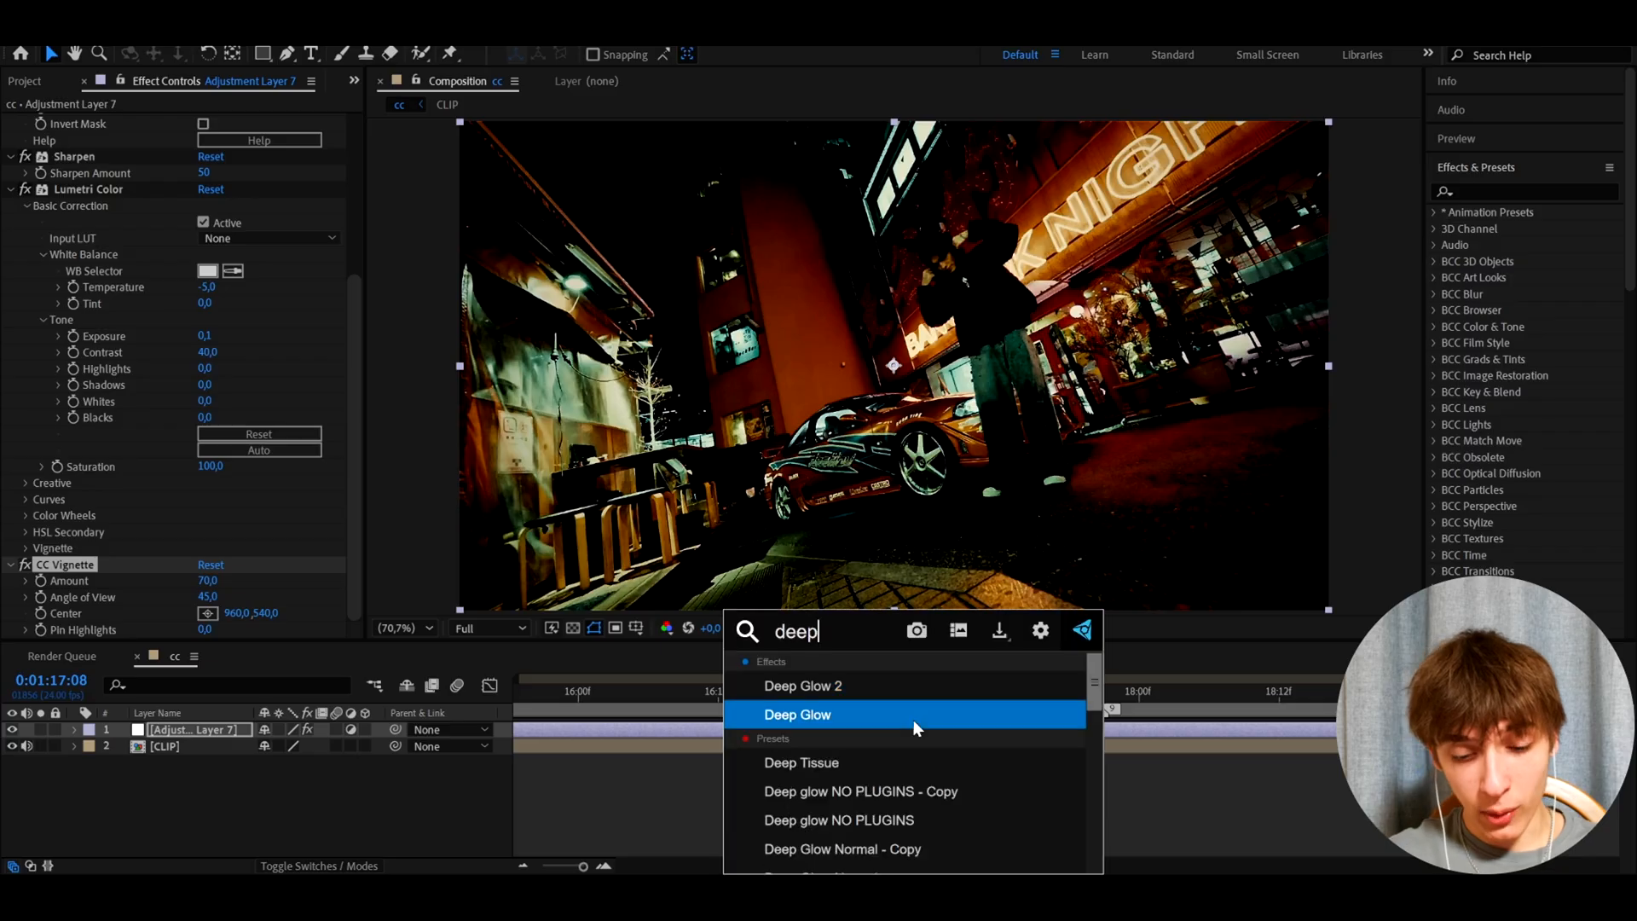
{"action": "mouse_move", "coordinate": [845, 716]}
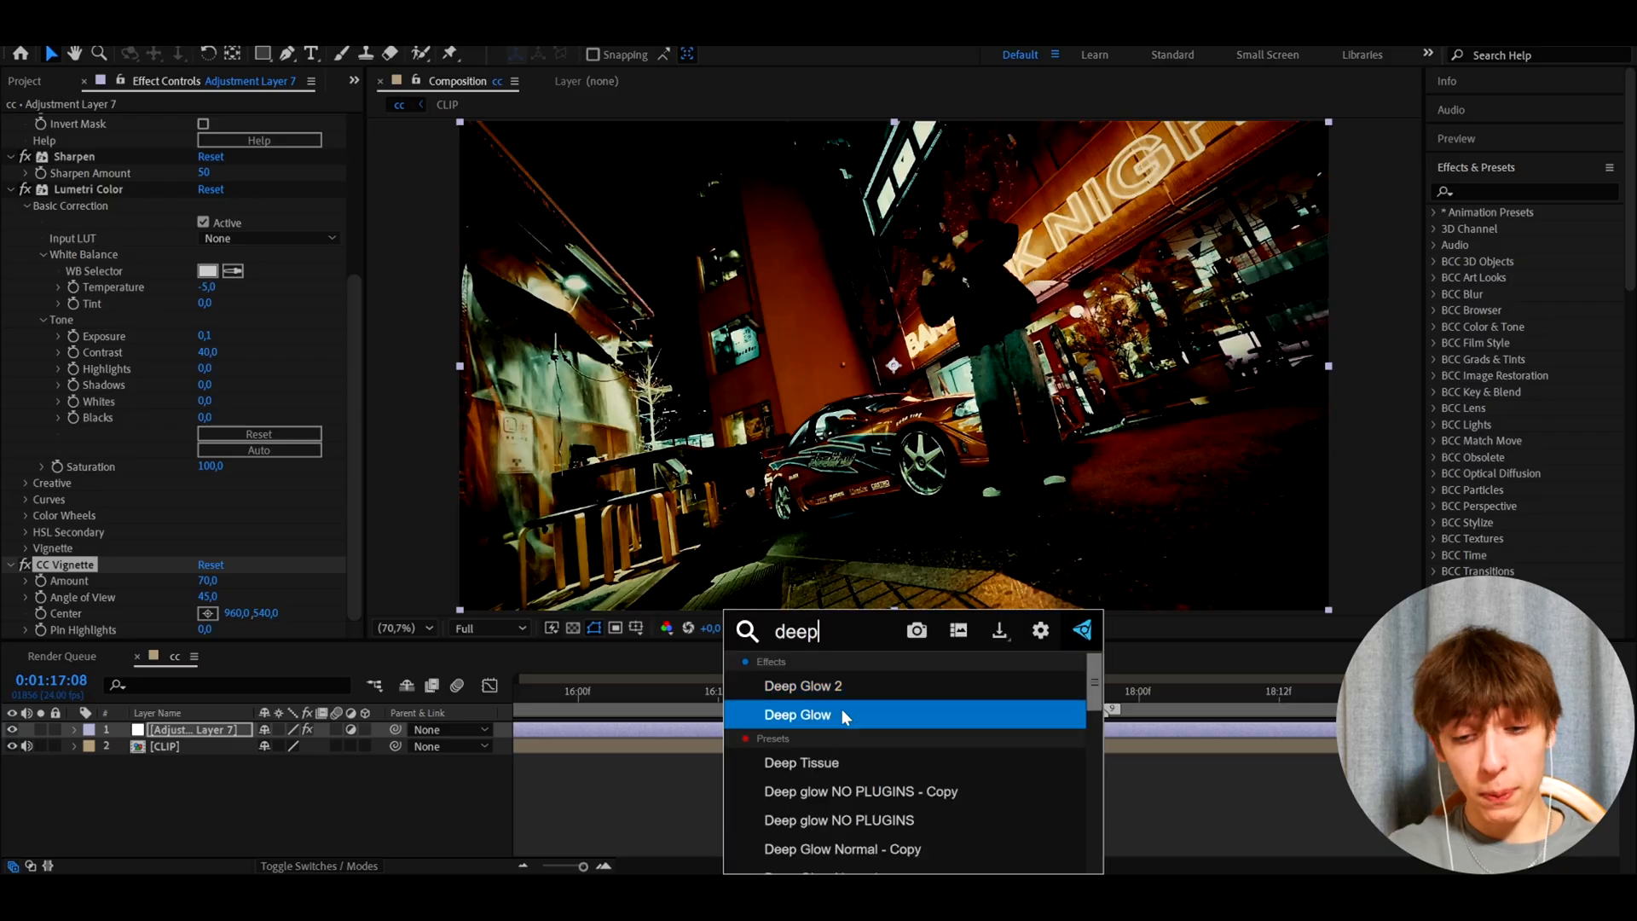
{"action": "mouse_move", "coordinate": [801, 685]}
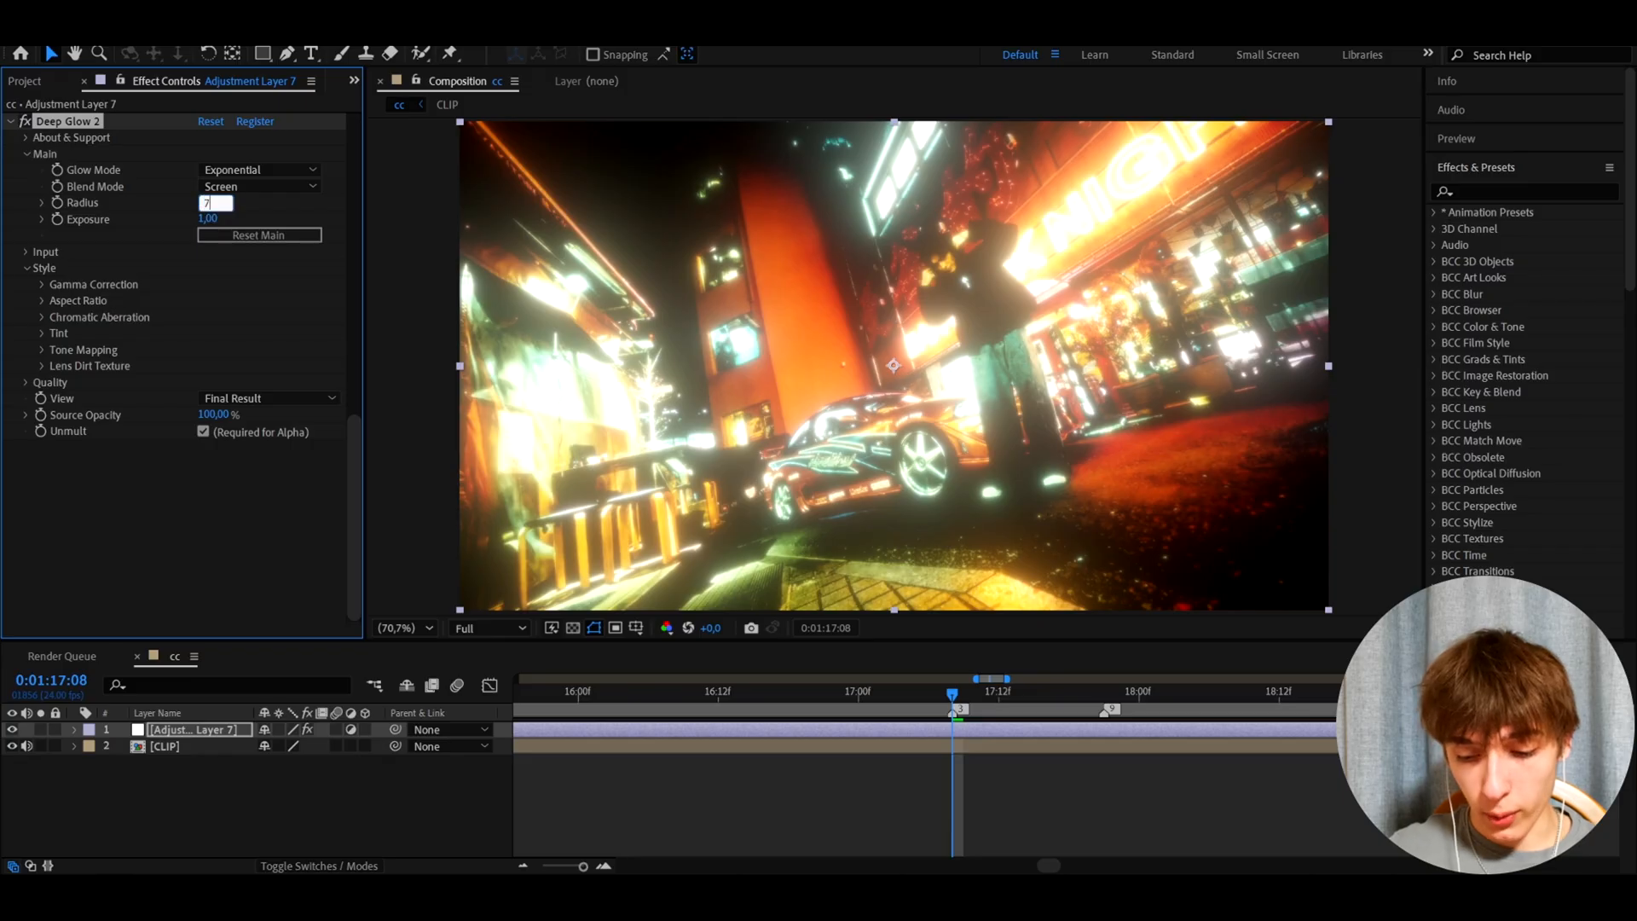
Step: Give Deep Glow 2 radius 750 and exposure 0.04, and expand its Input settings
{"action": "type", "text": "750,00"}
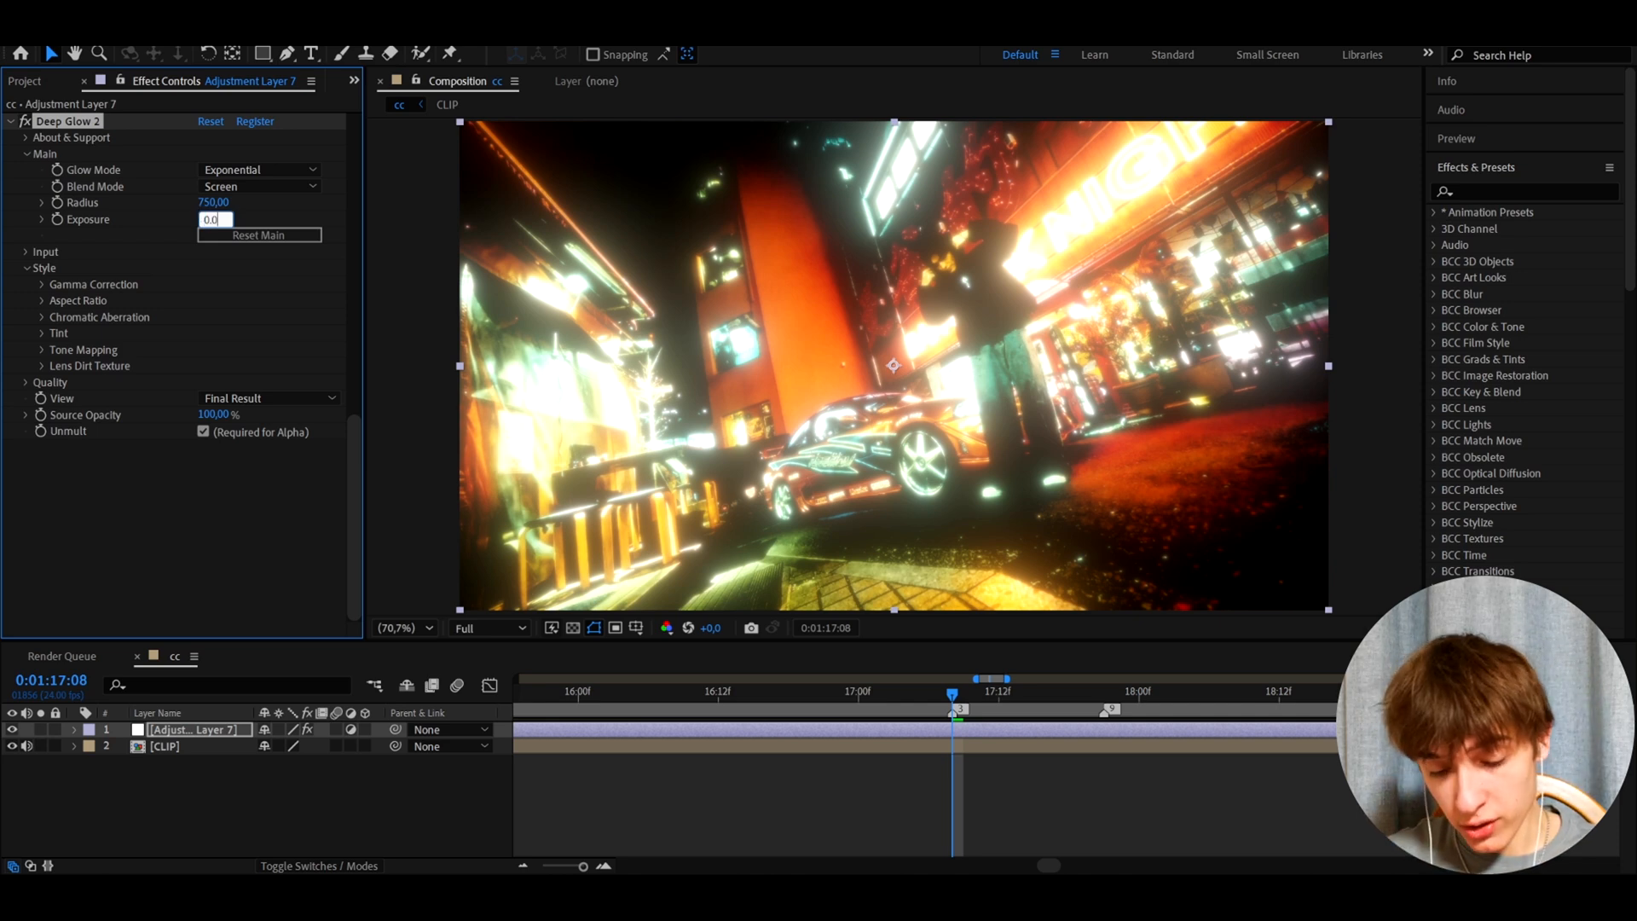
{"action": "type", "text": "0.04"}
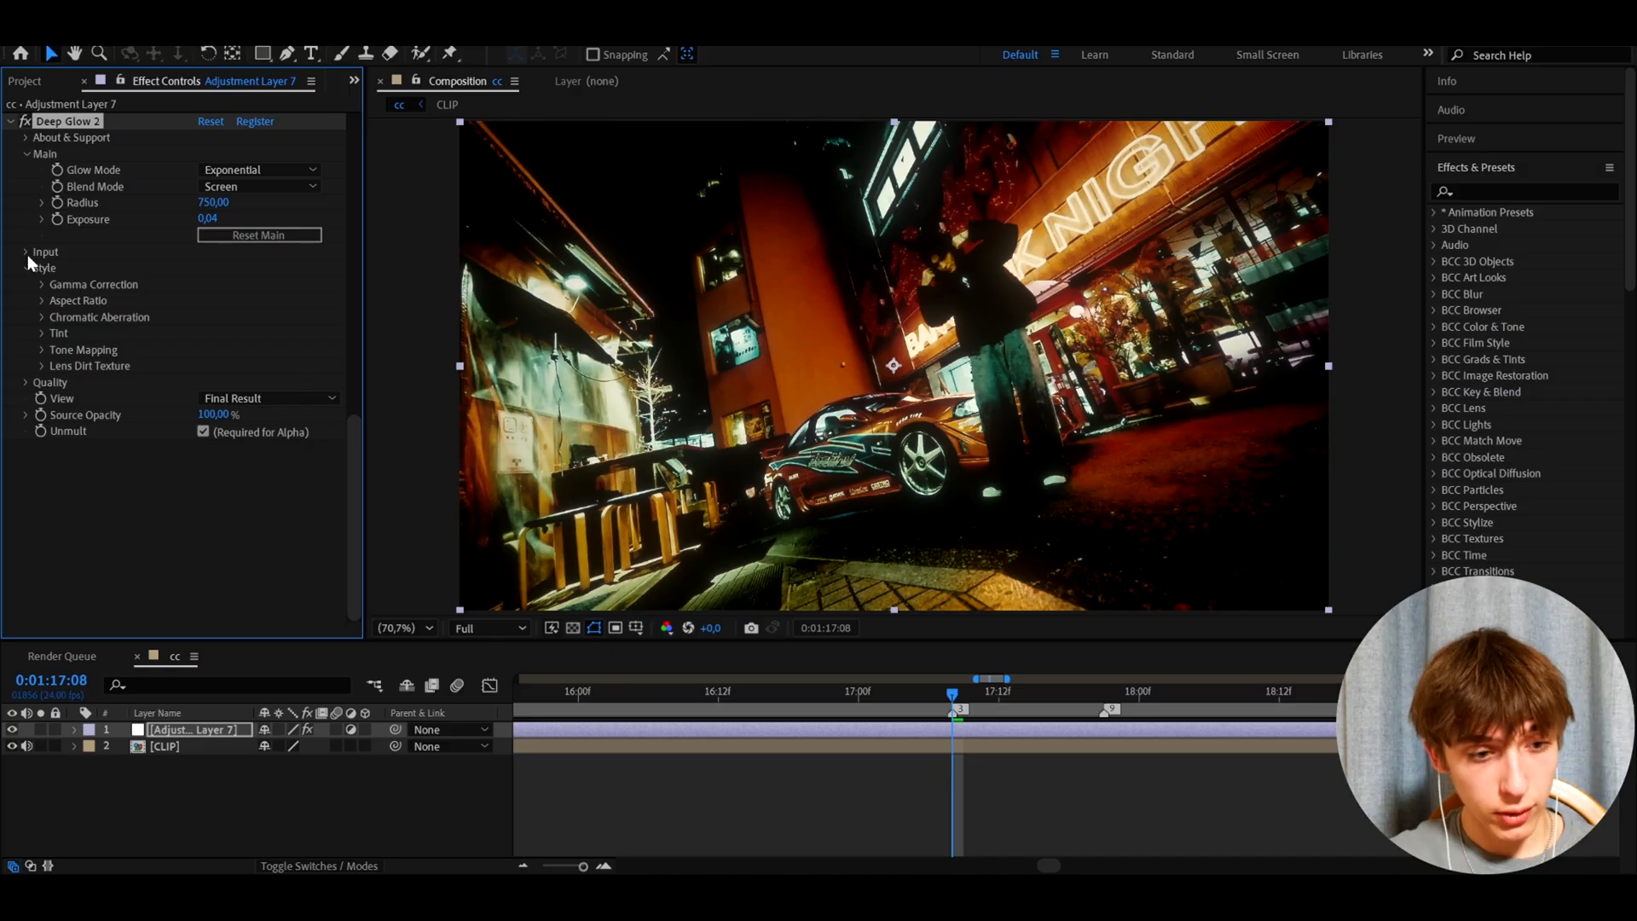
{"action": "left_click", "coordinate": [26, 251]}
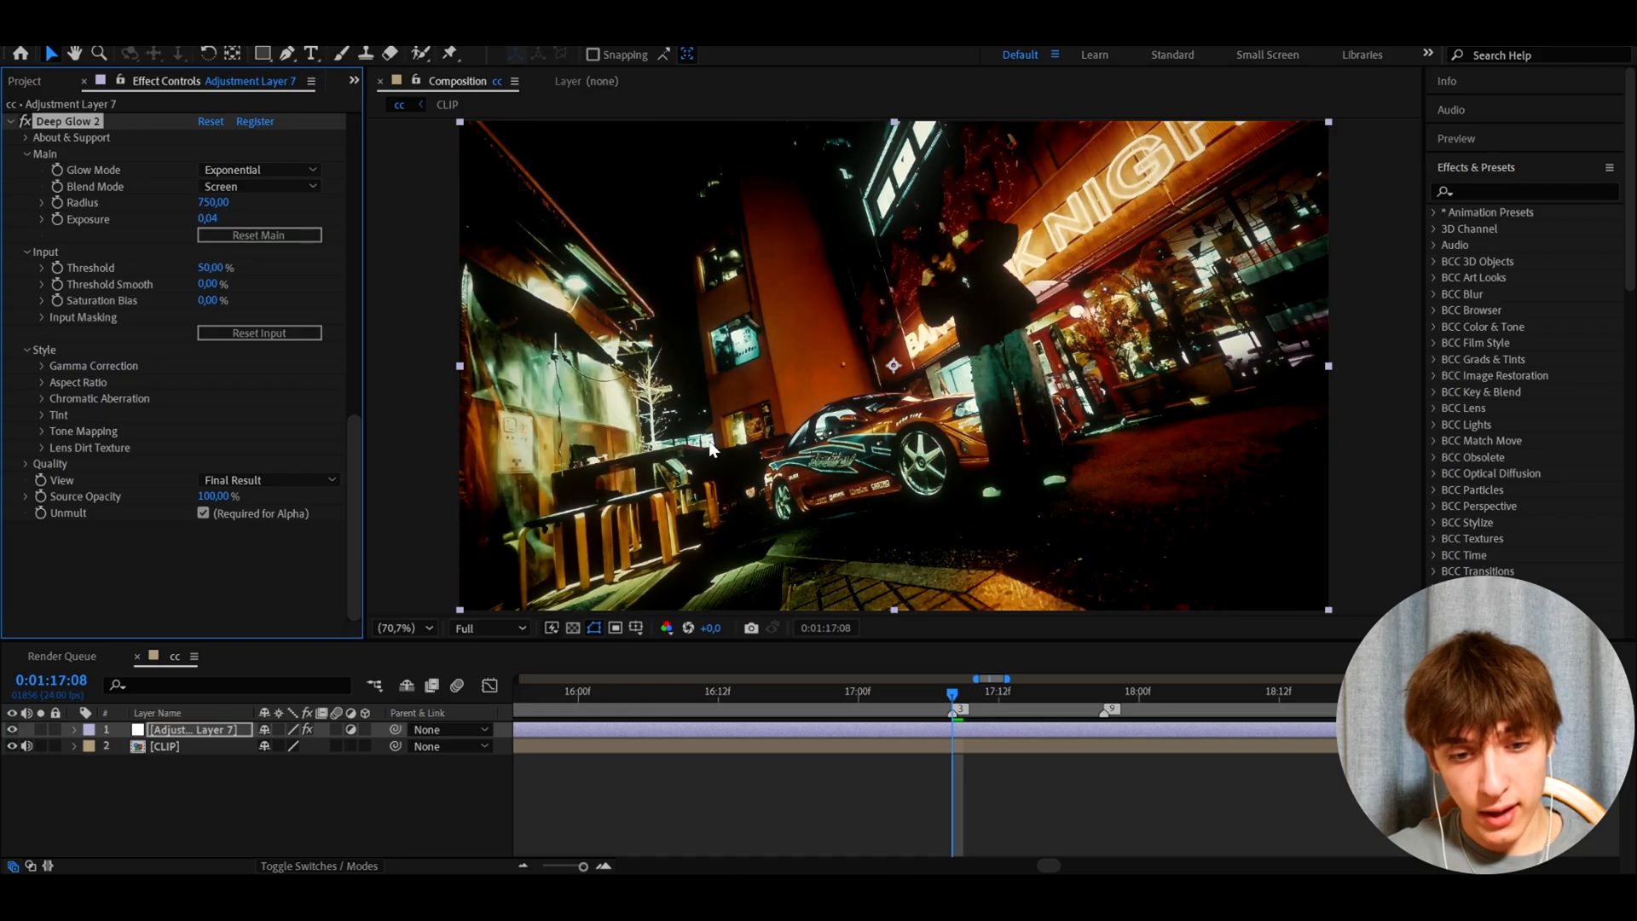
{"action": "mouse_move", "coordinate": [499, 438]}
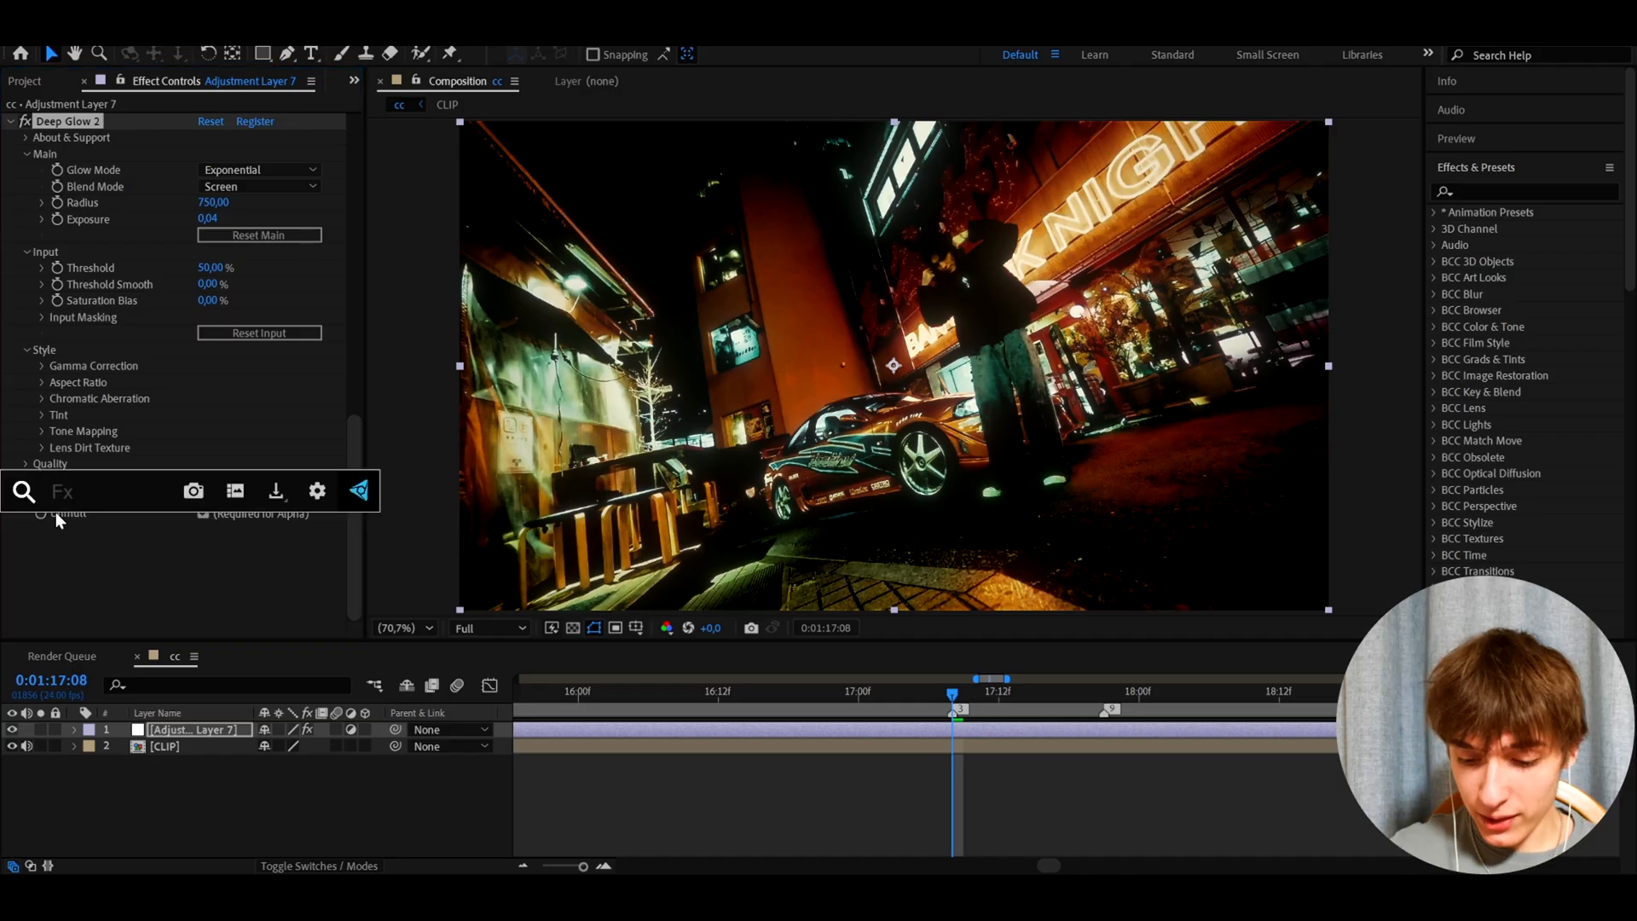
Step: Apply a magenta-and-cyan 4-Color Gradient in Color blend mode, Blend 650, Opacity 25%
{"action": "type", "text": "4-colo"}
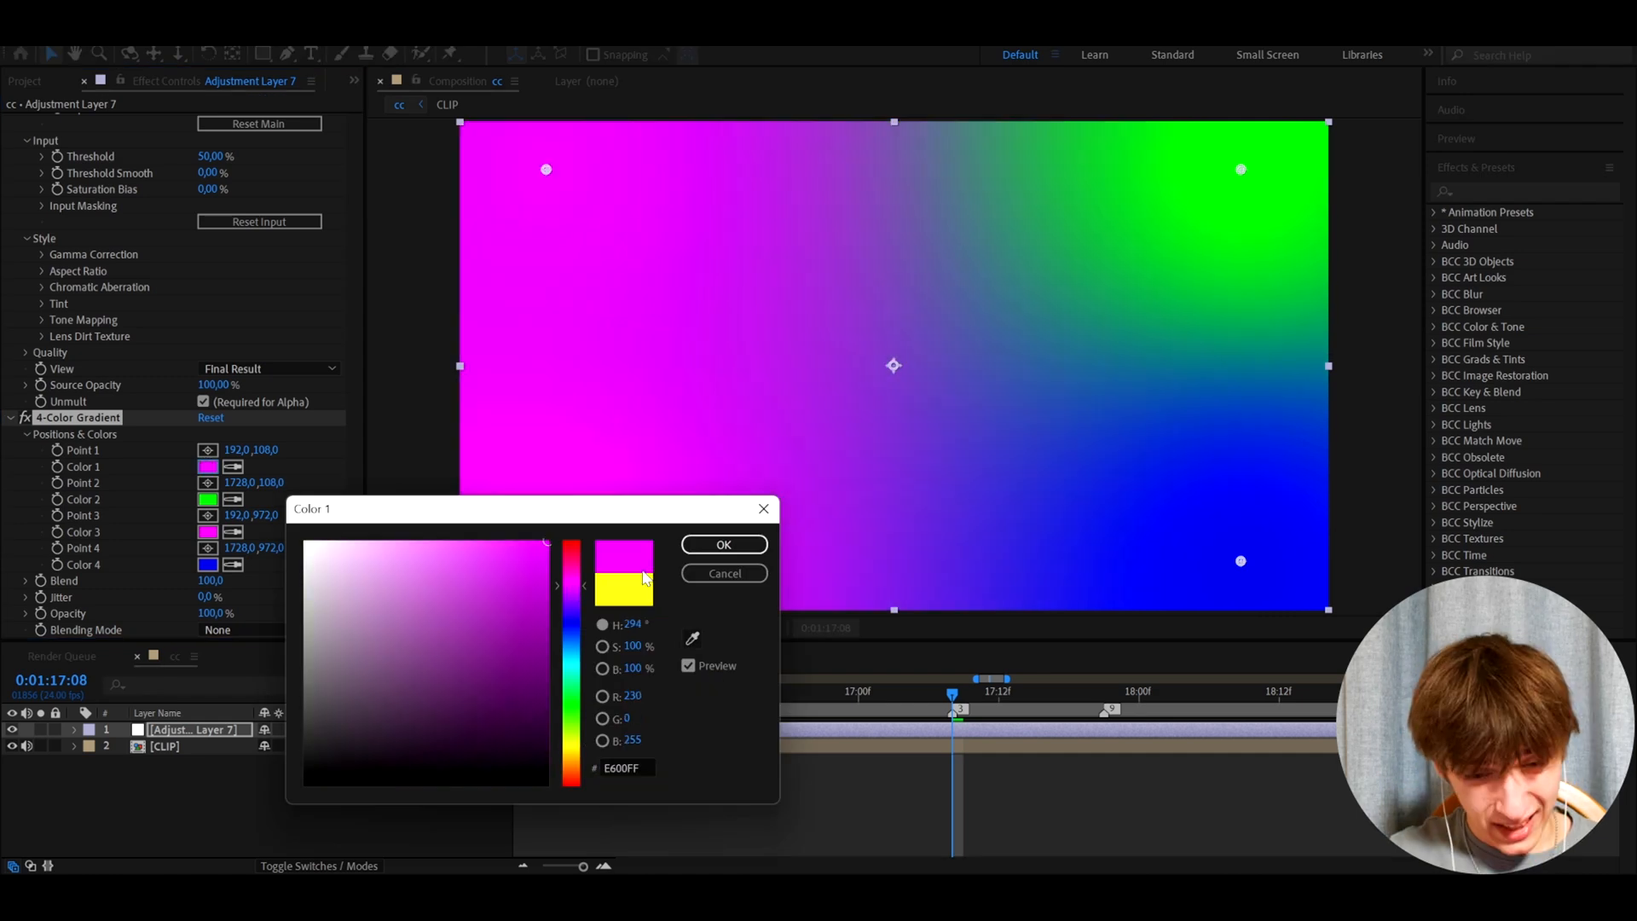
{"action": "left_click", "coordinate": [545, 566]}
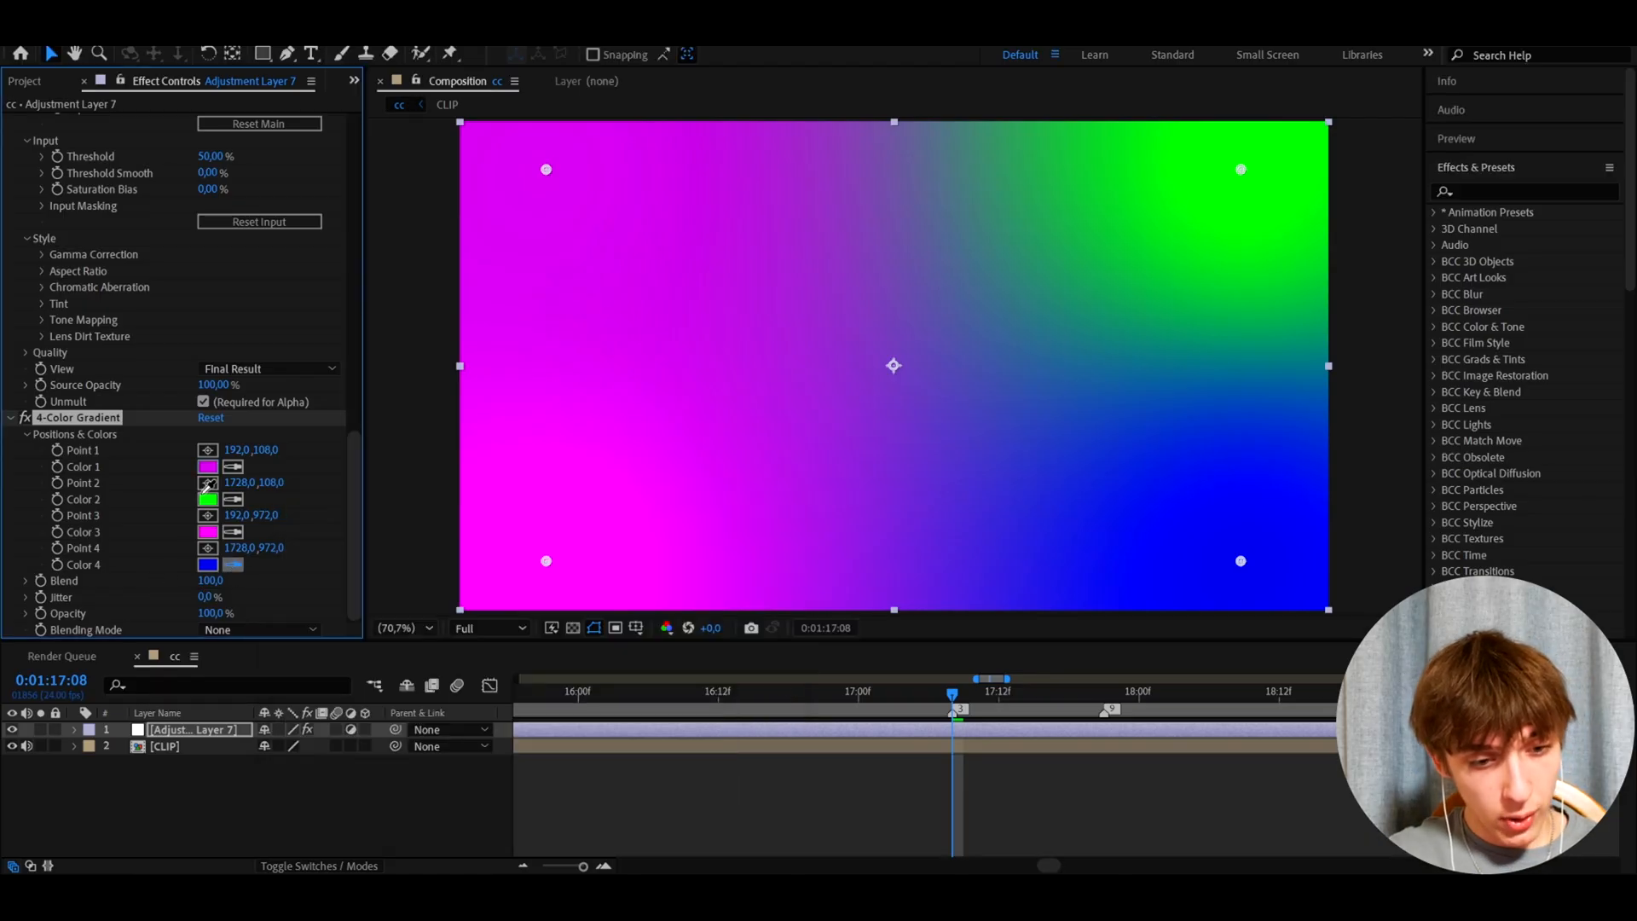
{"action": "left_click", "coordinate": [208, 563]}
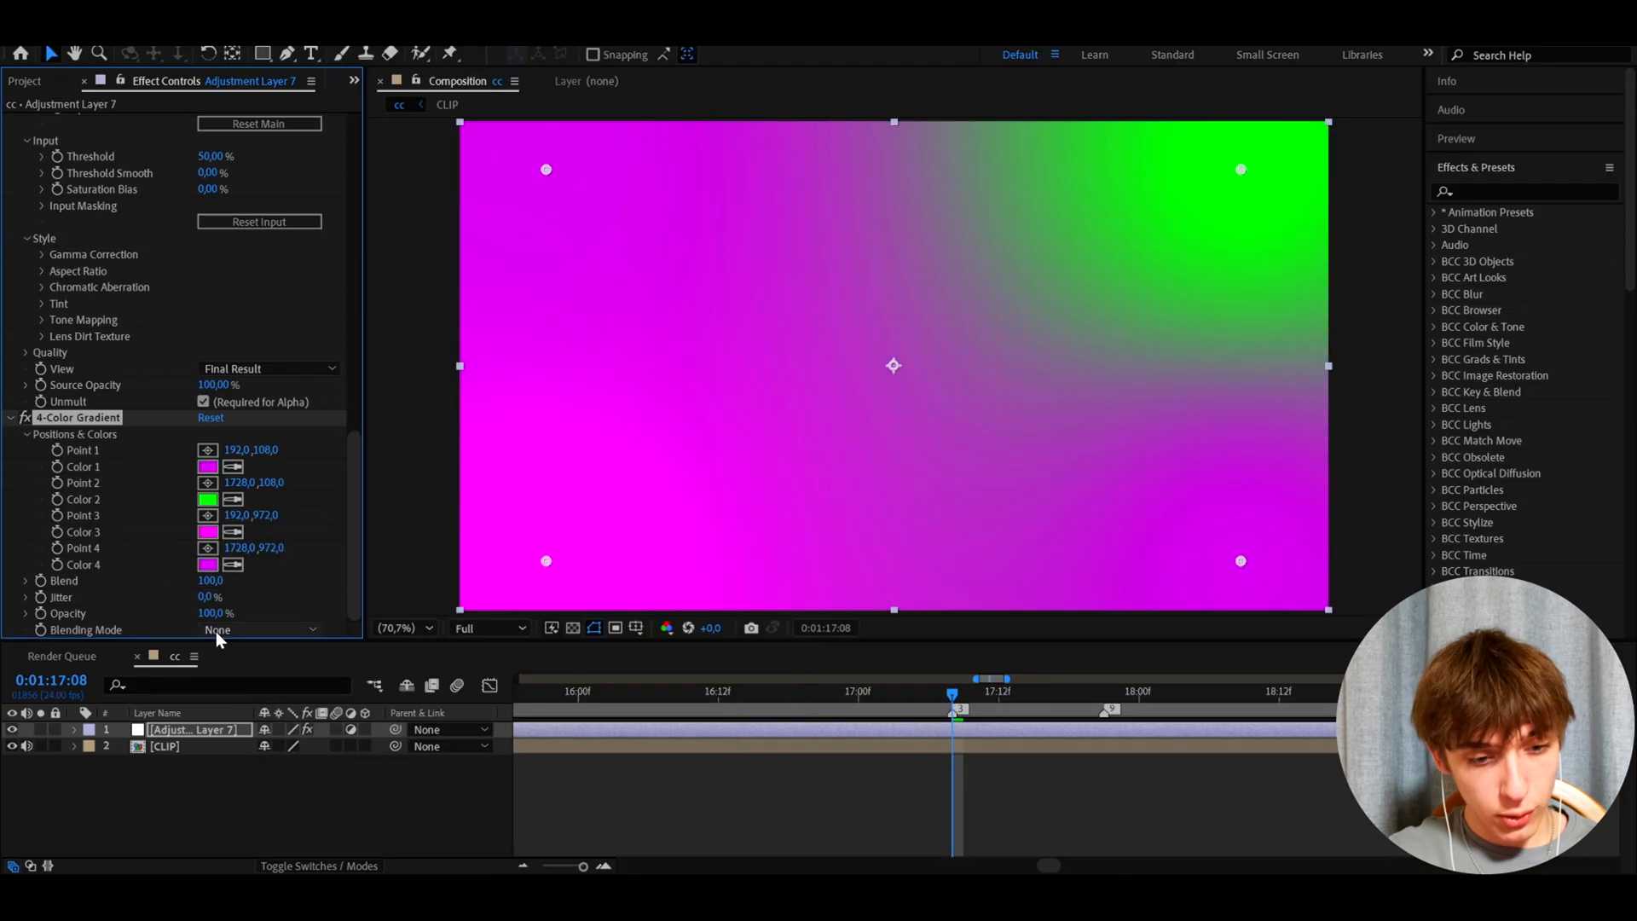
{"action": "left_click", "coordinate": [261, 629]}
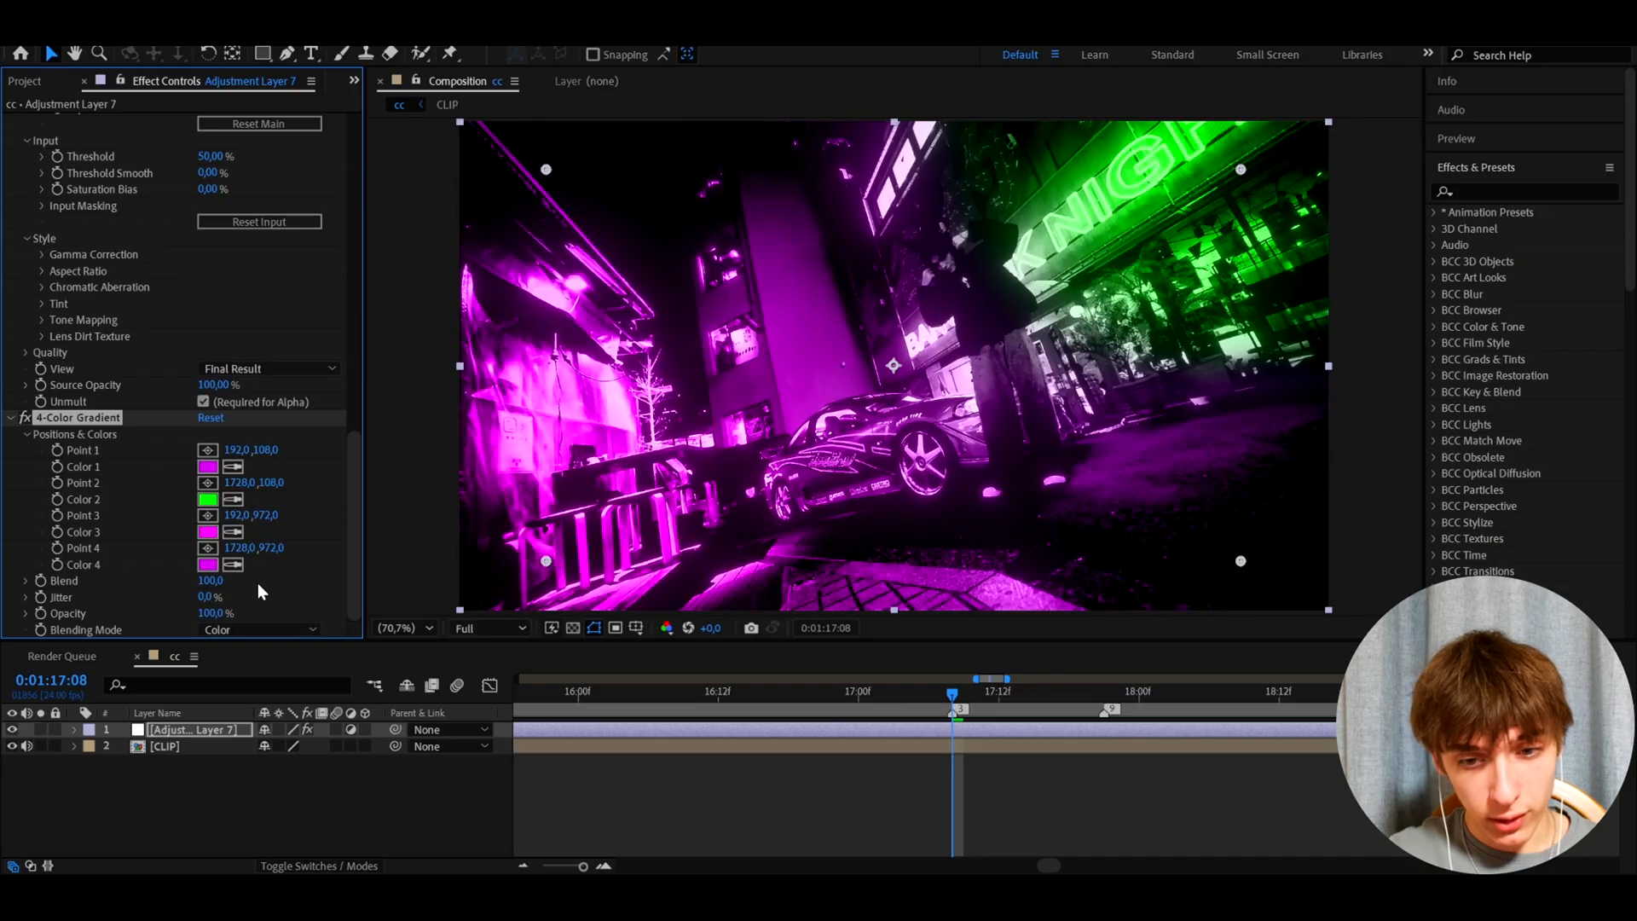
{"action": "left_click", "coordinate": [208, 499]}
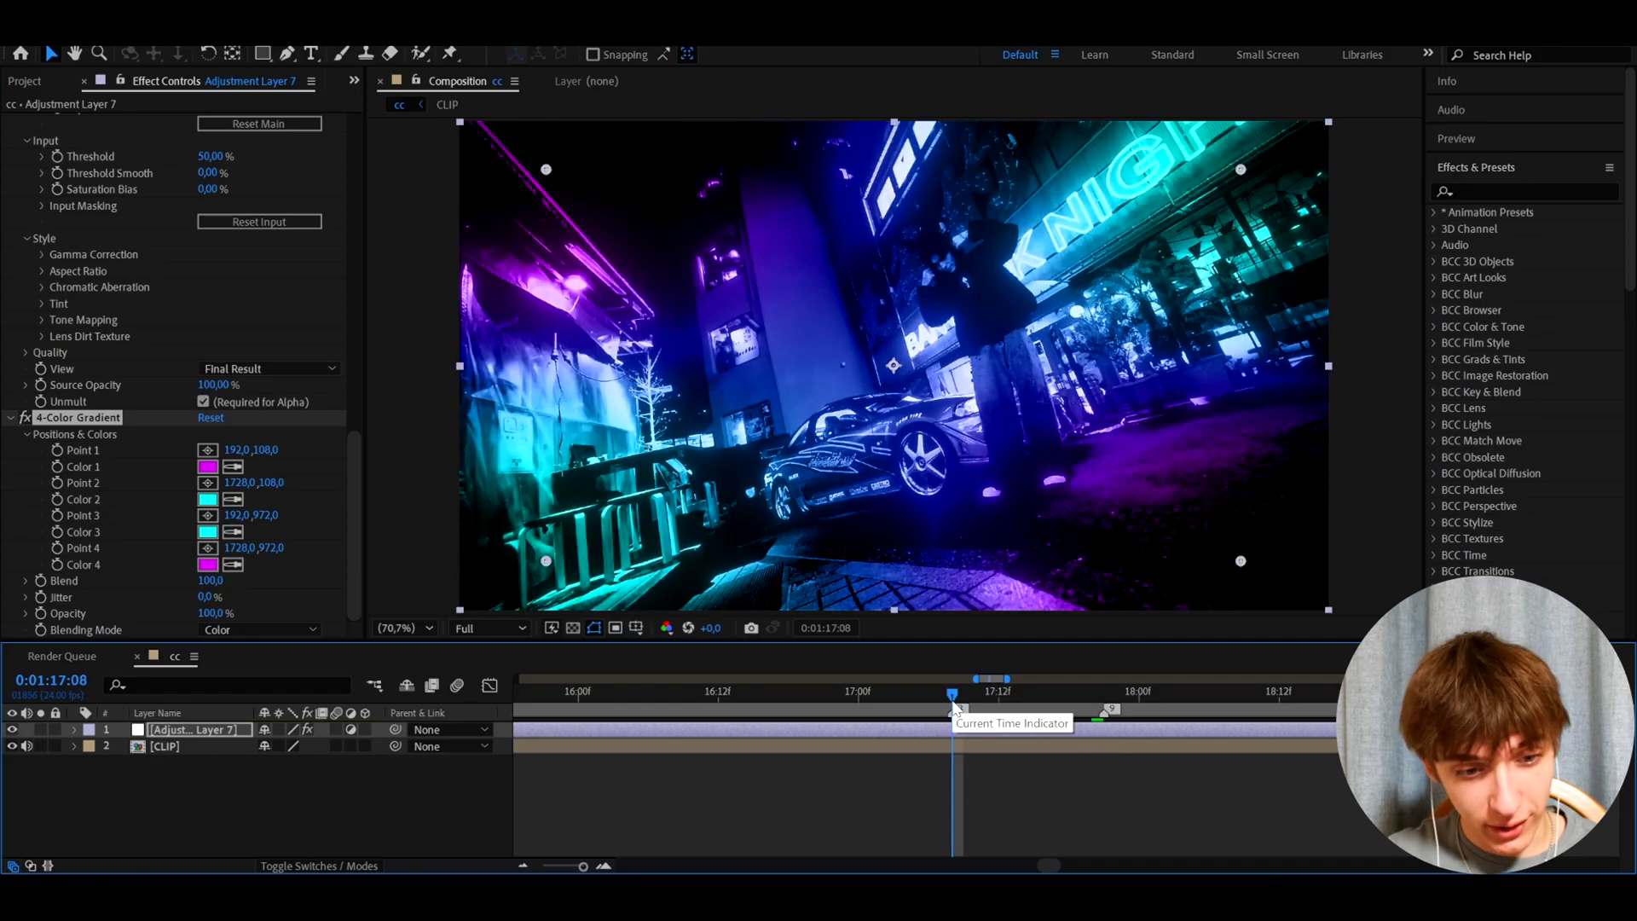
{"action": "double_click", "coordinate": [214, 612]}
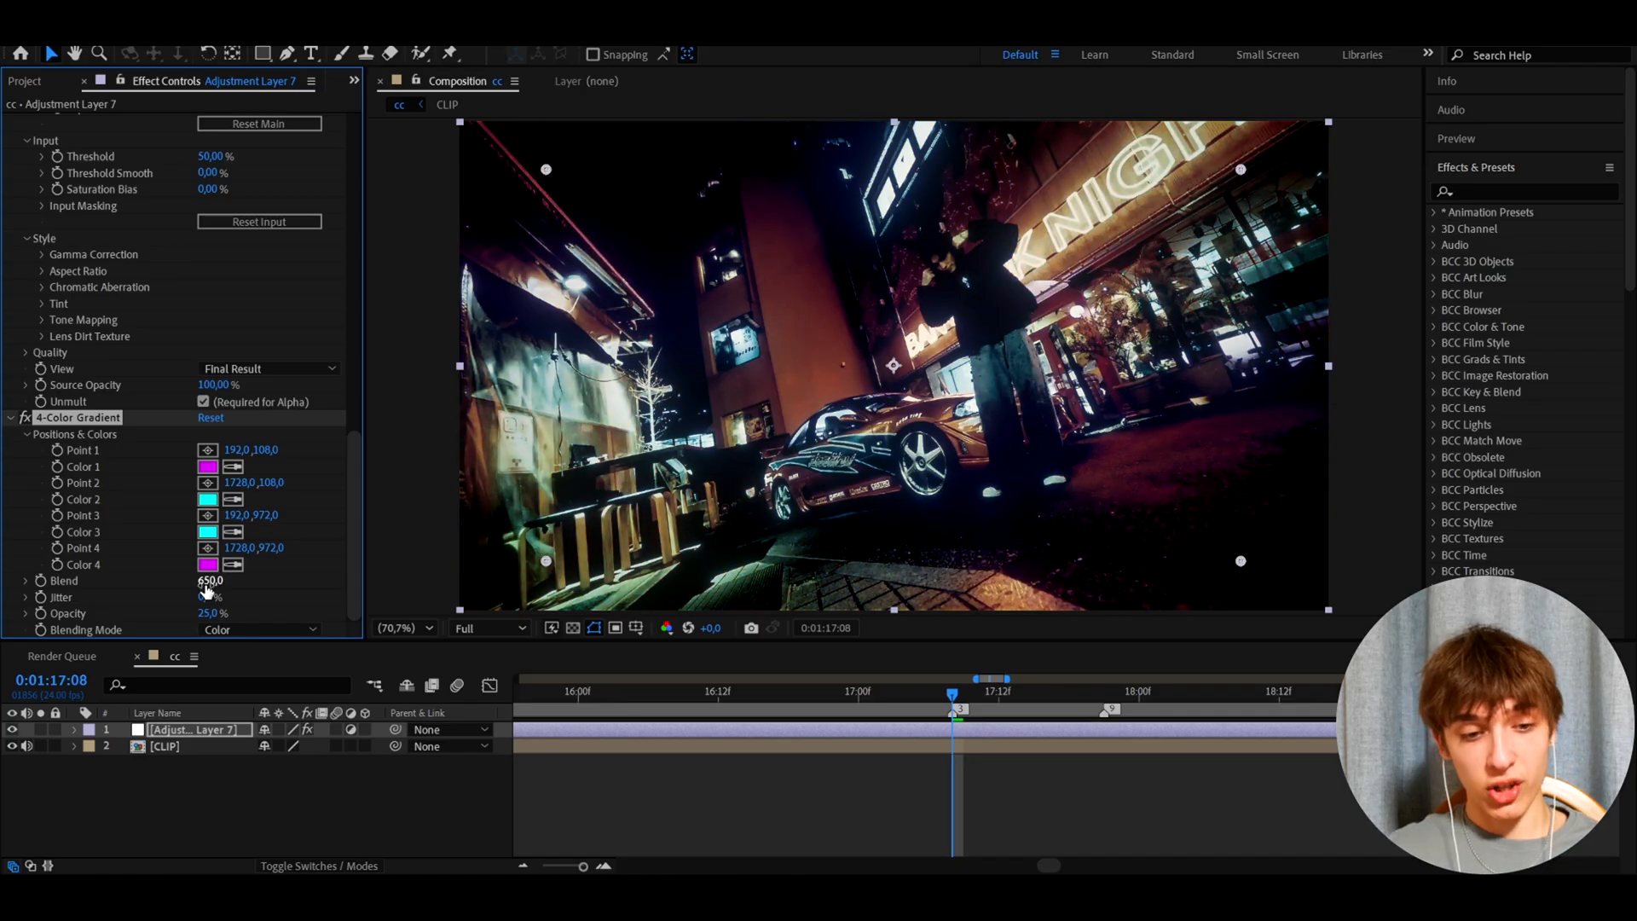
{"action": "left_click", "coordinate": [1117, 692]}
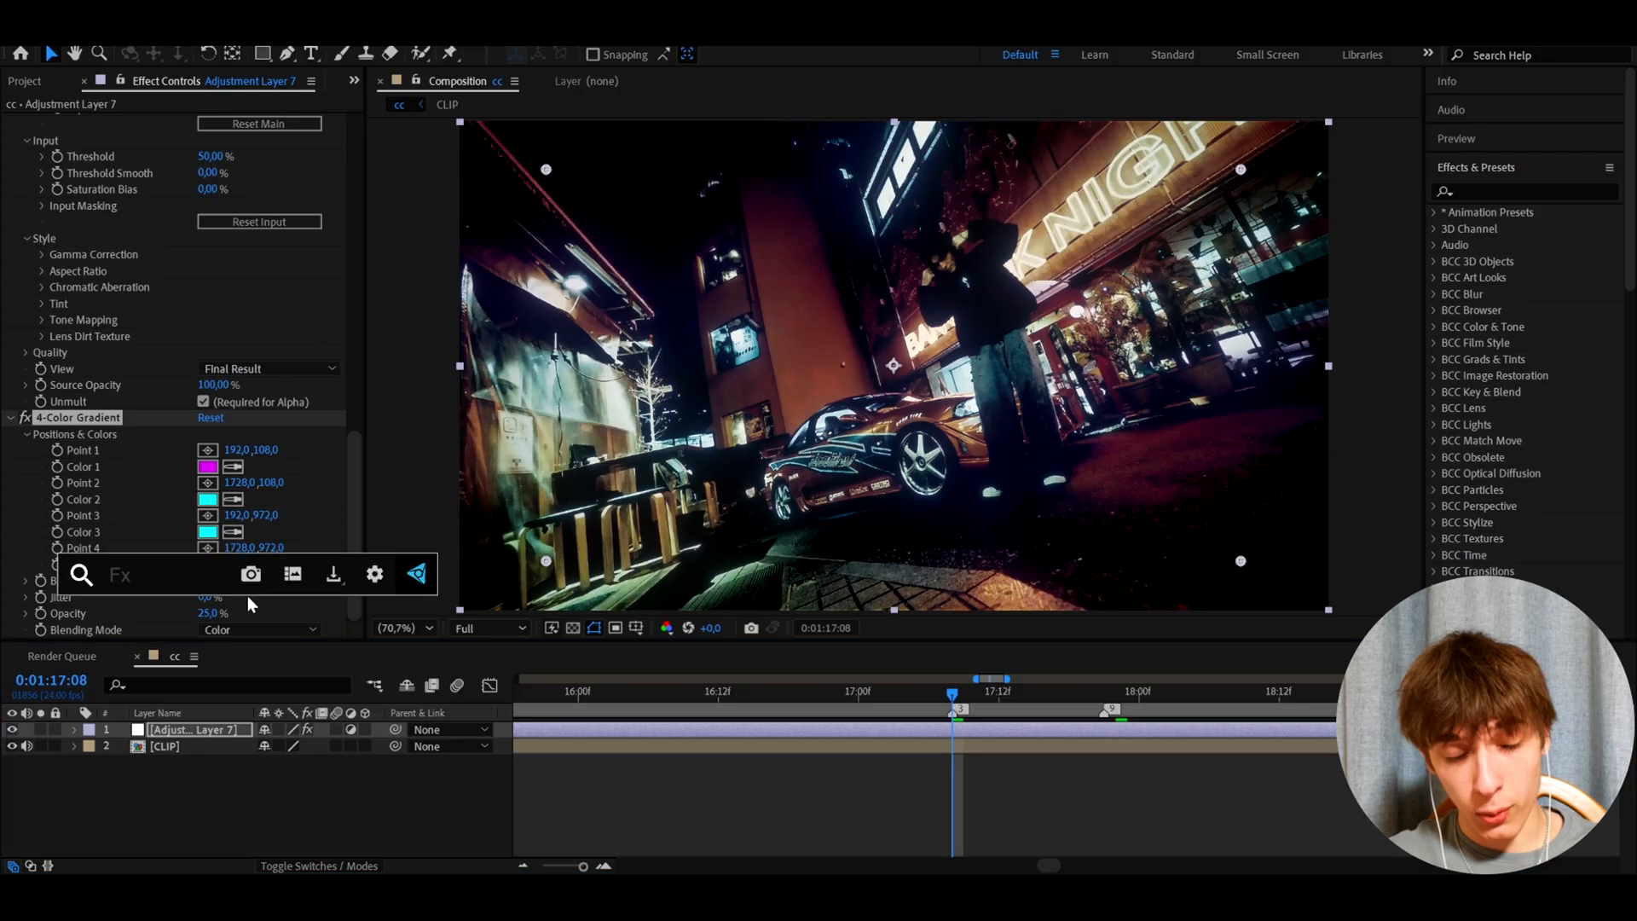
Step: Apply Curves to the adjustment layer and bend RGB into a slight S
{"action": "type", "text": "cur"}
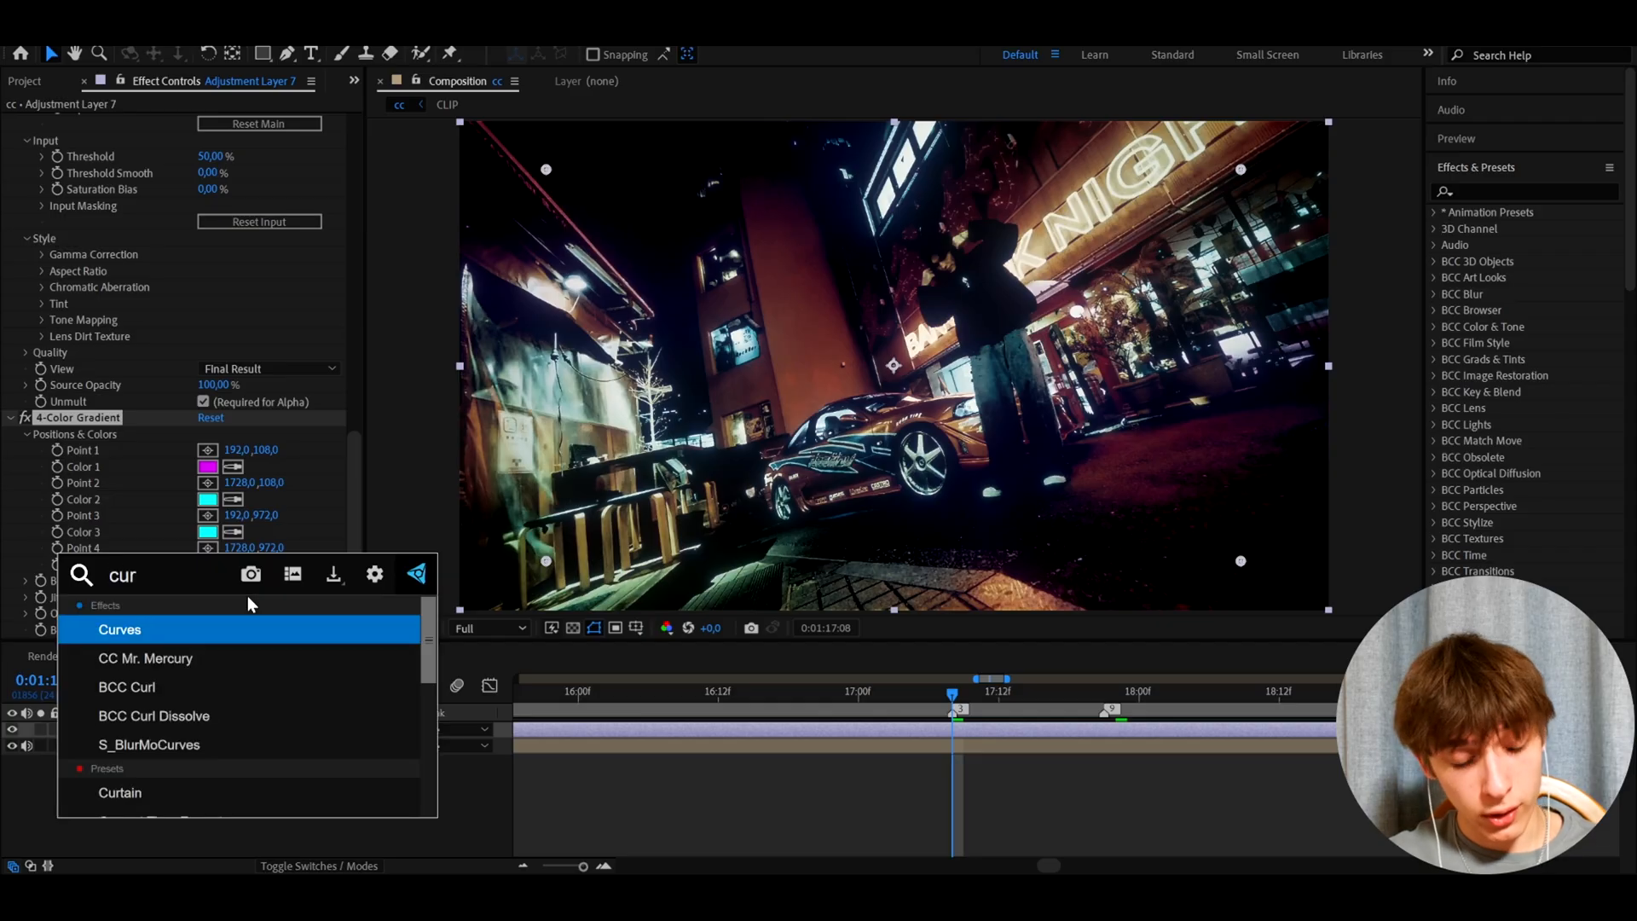
{"action": "double_click", "coordinate": [119, 629]}
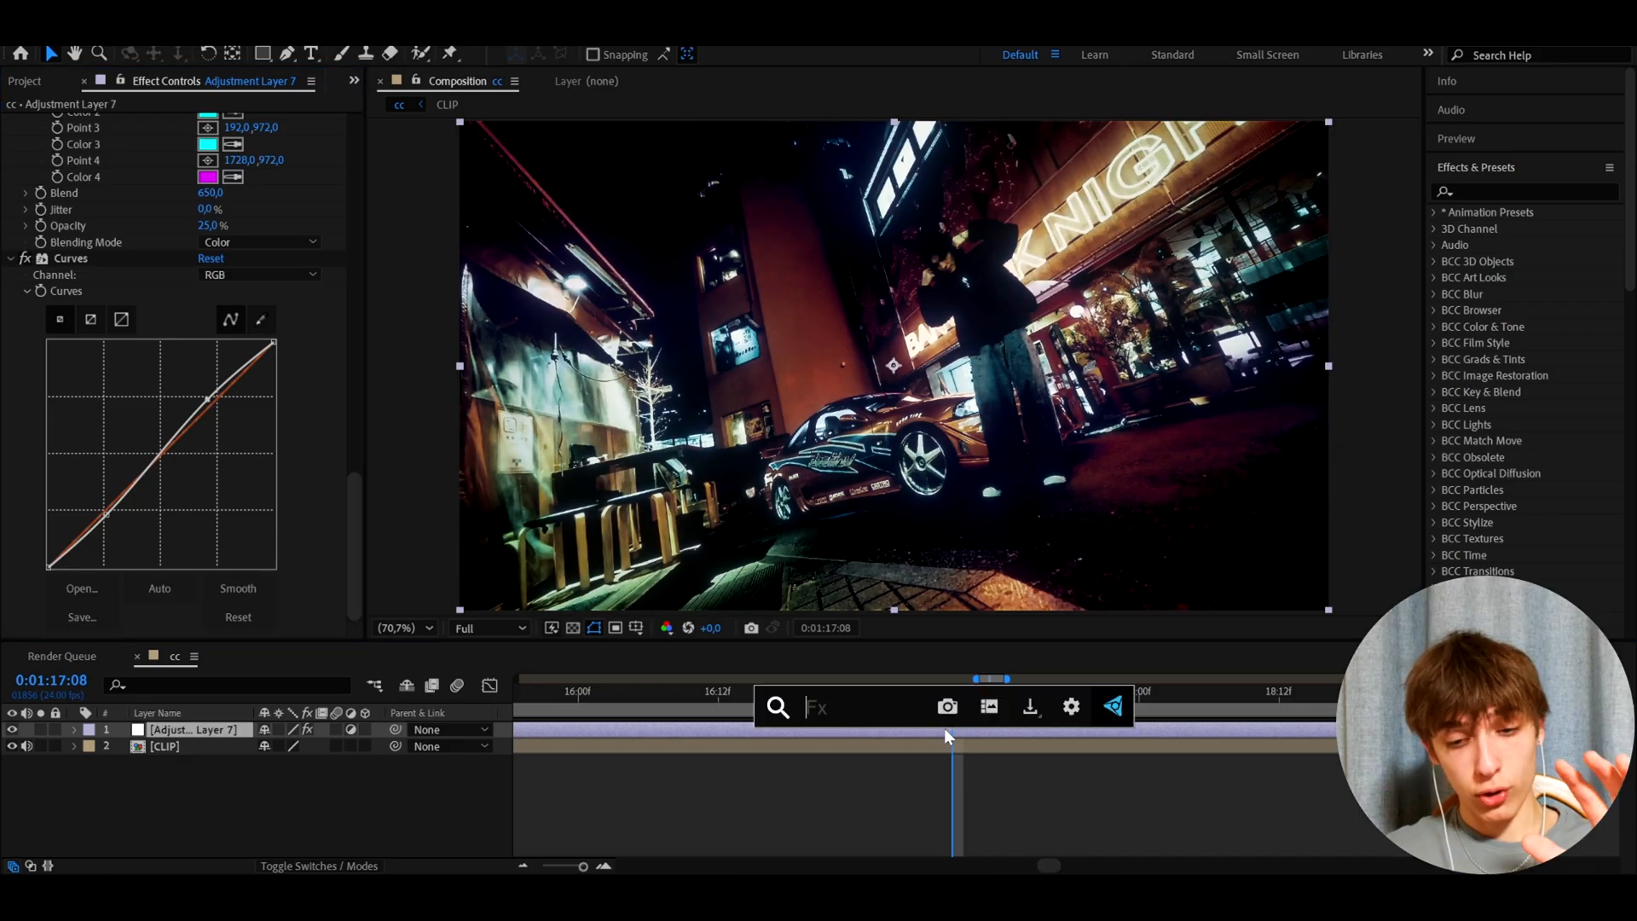
Step: Apply BCC Film Glow OBS with Glow Radius 500 and adjusted intensity, then S_Flicker
{"action": "type", "text": "b"}
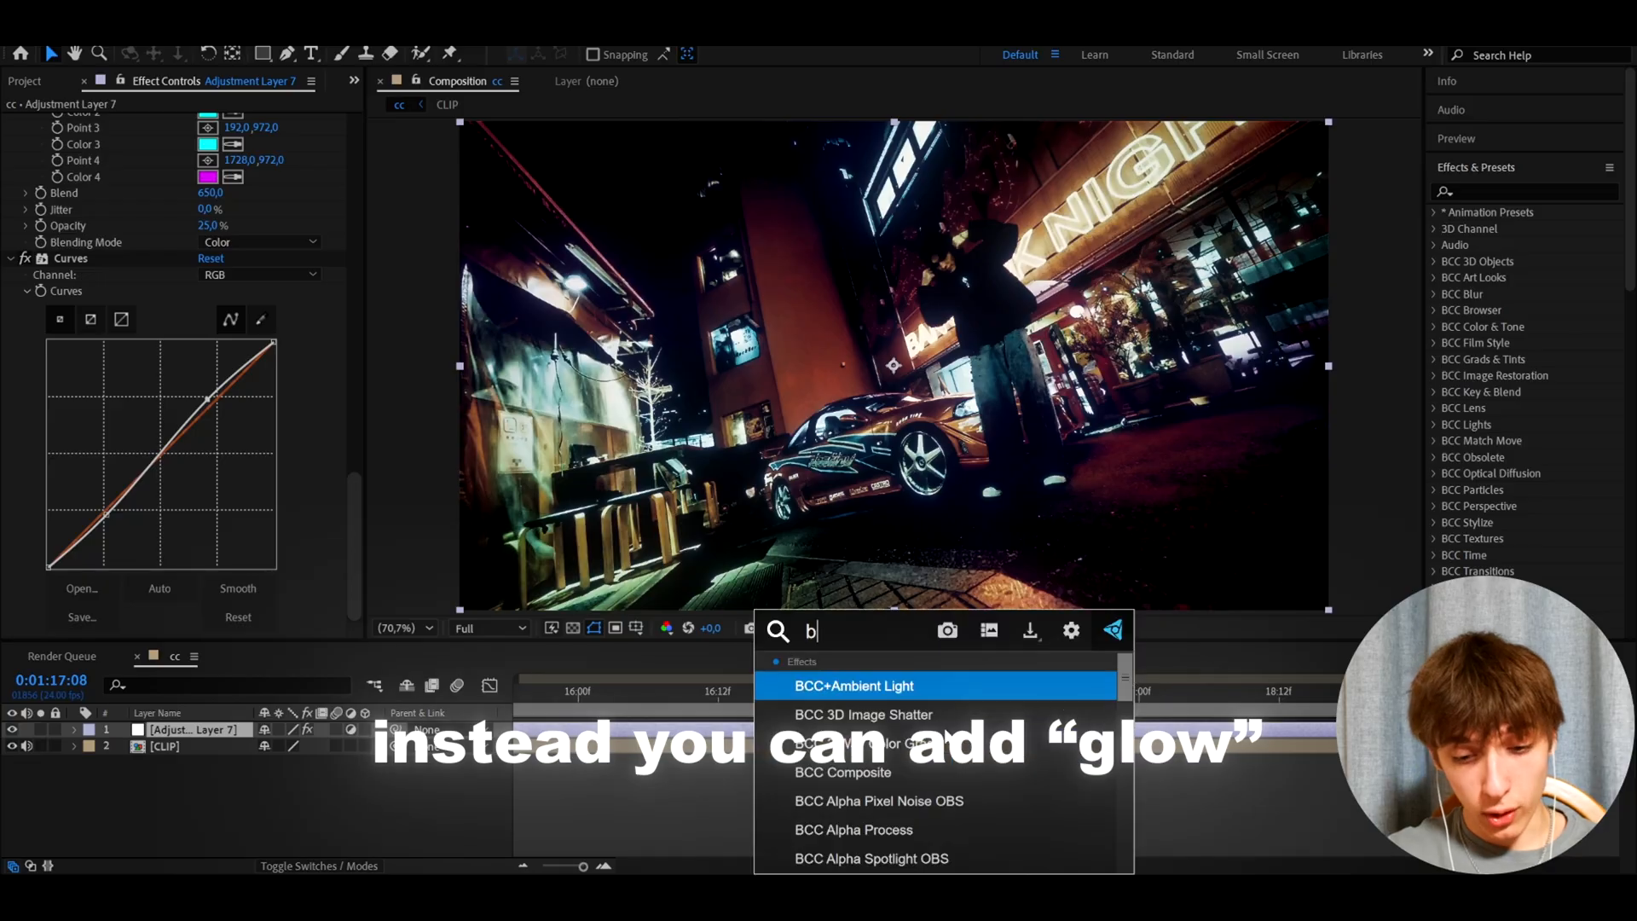
{"action": "type", "text": "cc film"}
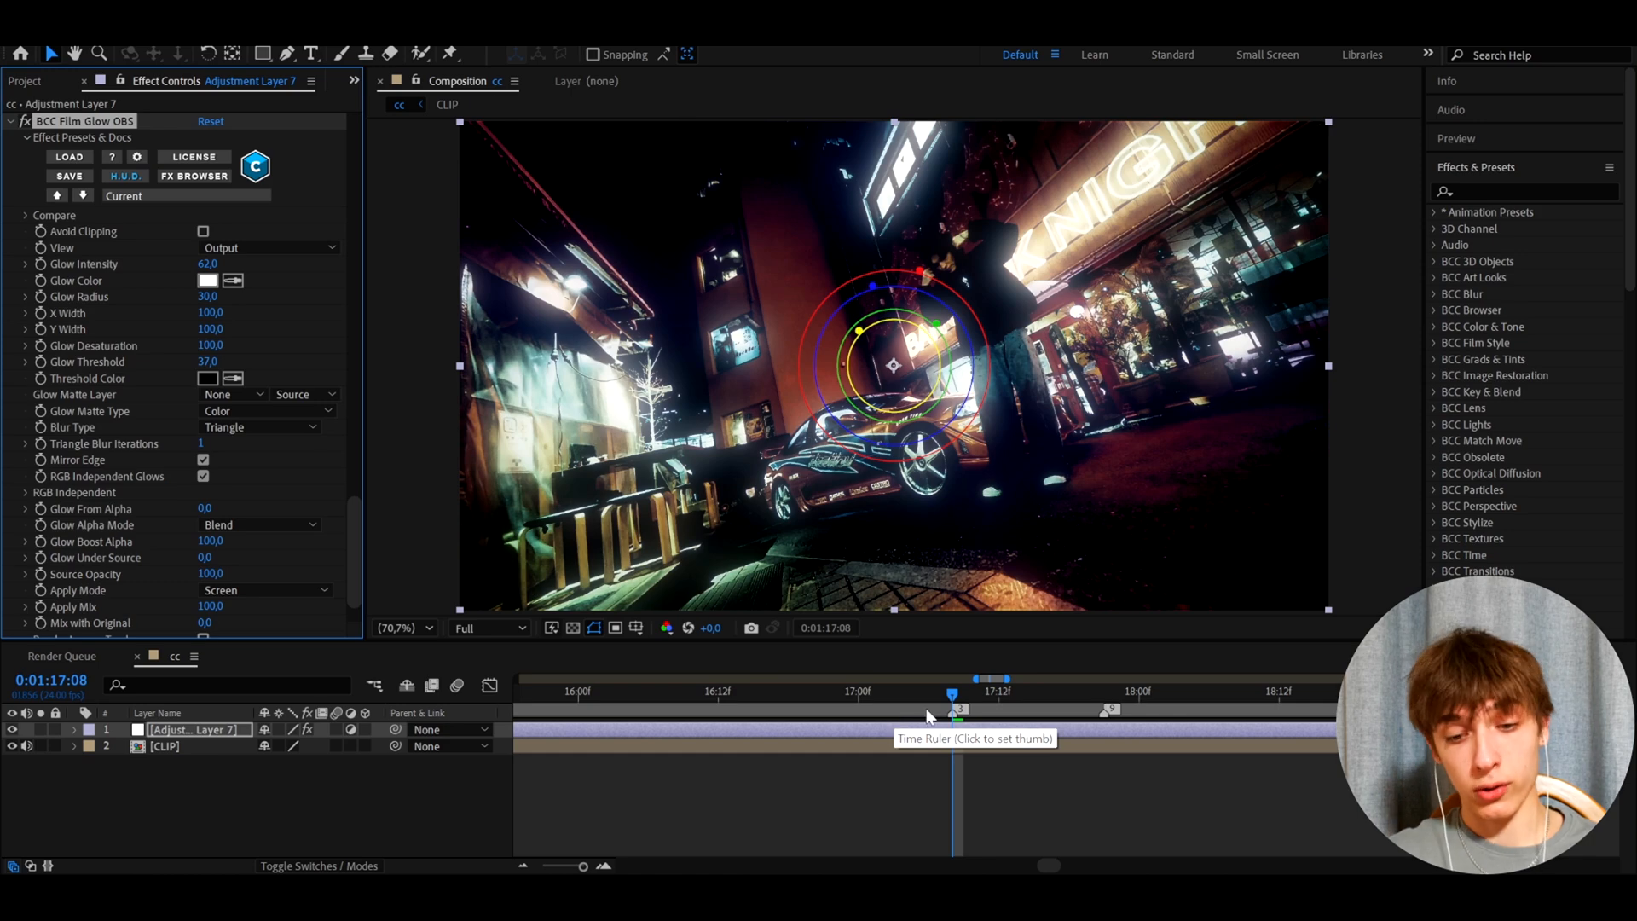
{"action": "left_click", "coordinate": [1091, 691]}
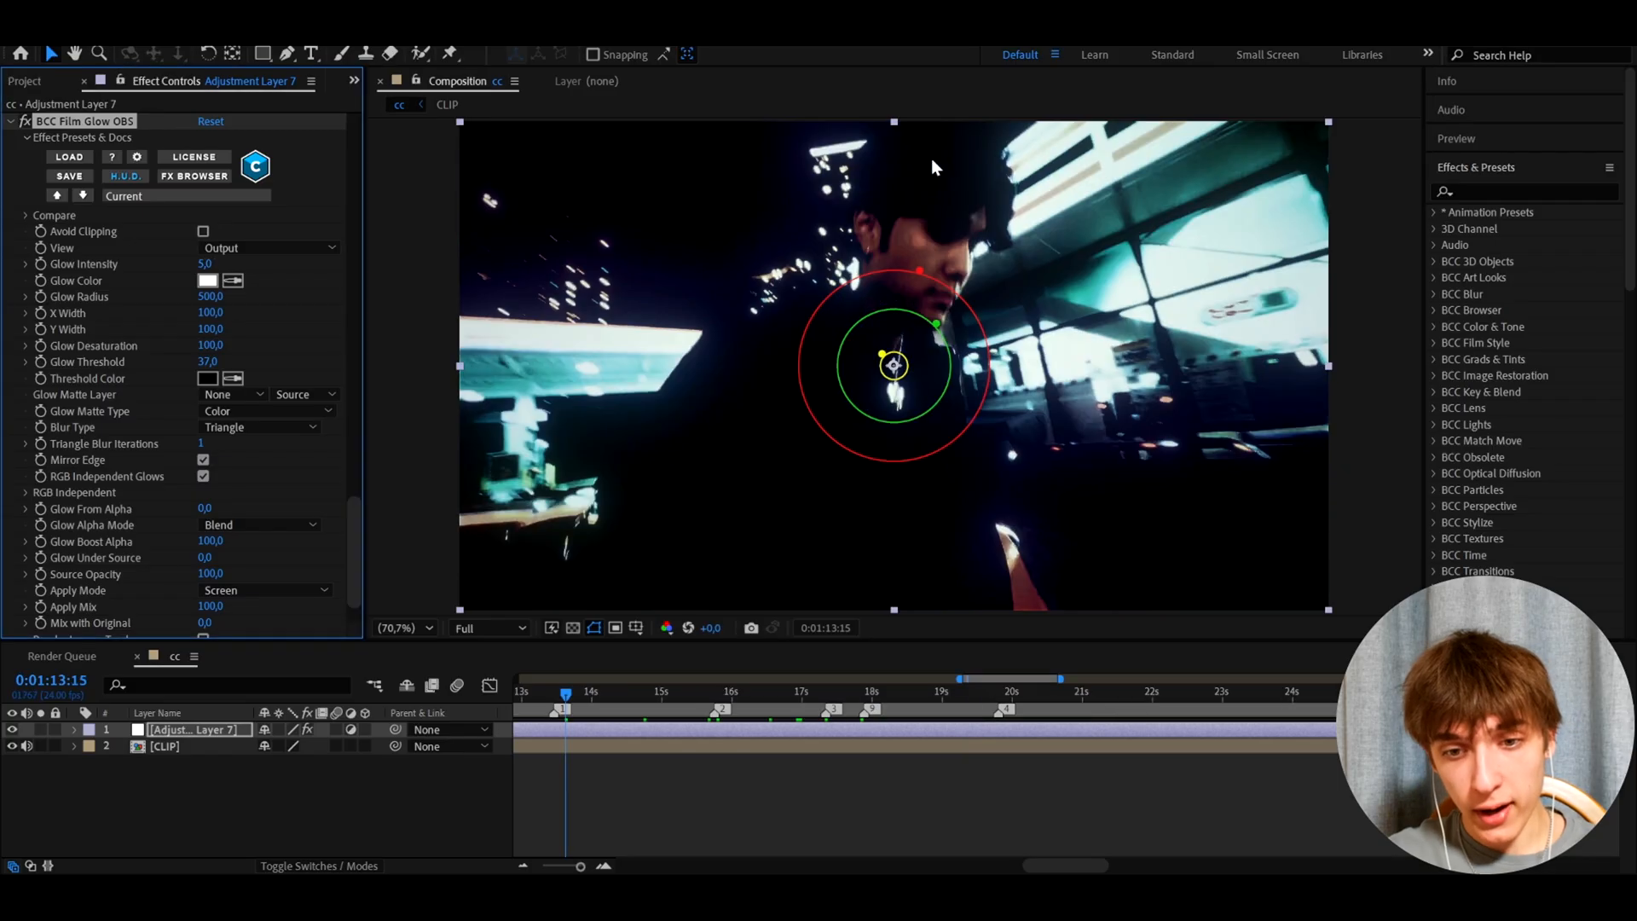
{"action": "mouse_move", "coordinate": [969, 530]}
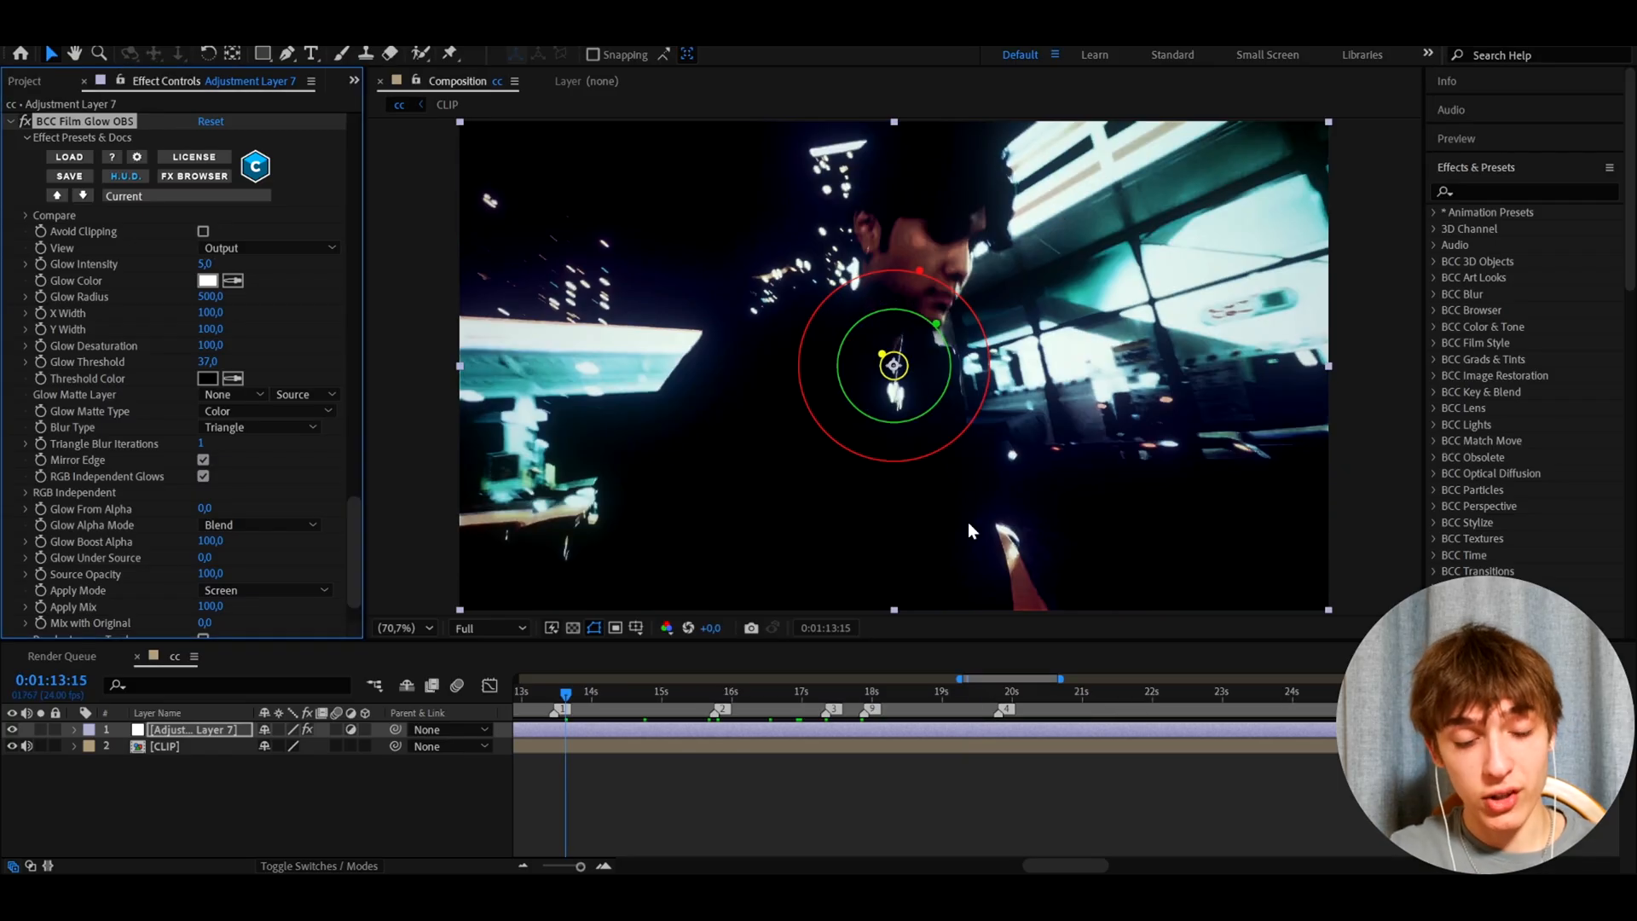
{"action": "mouse_move", "coordinate": [279, 360]}
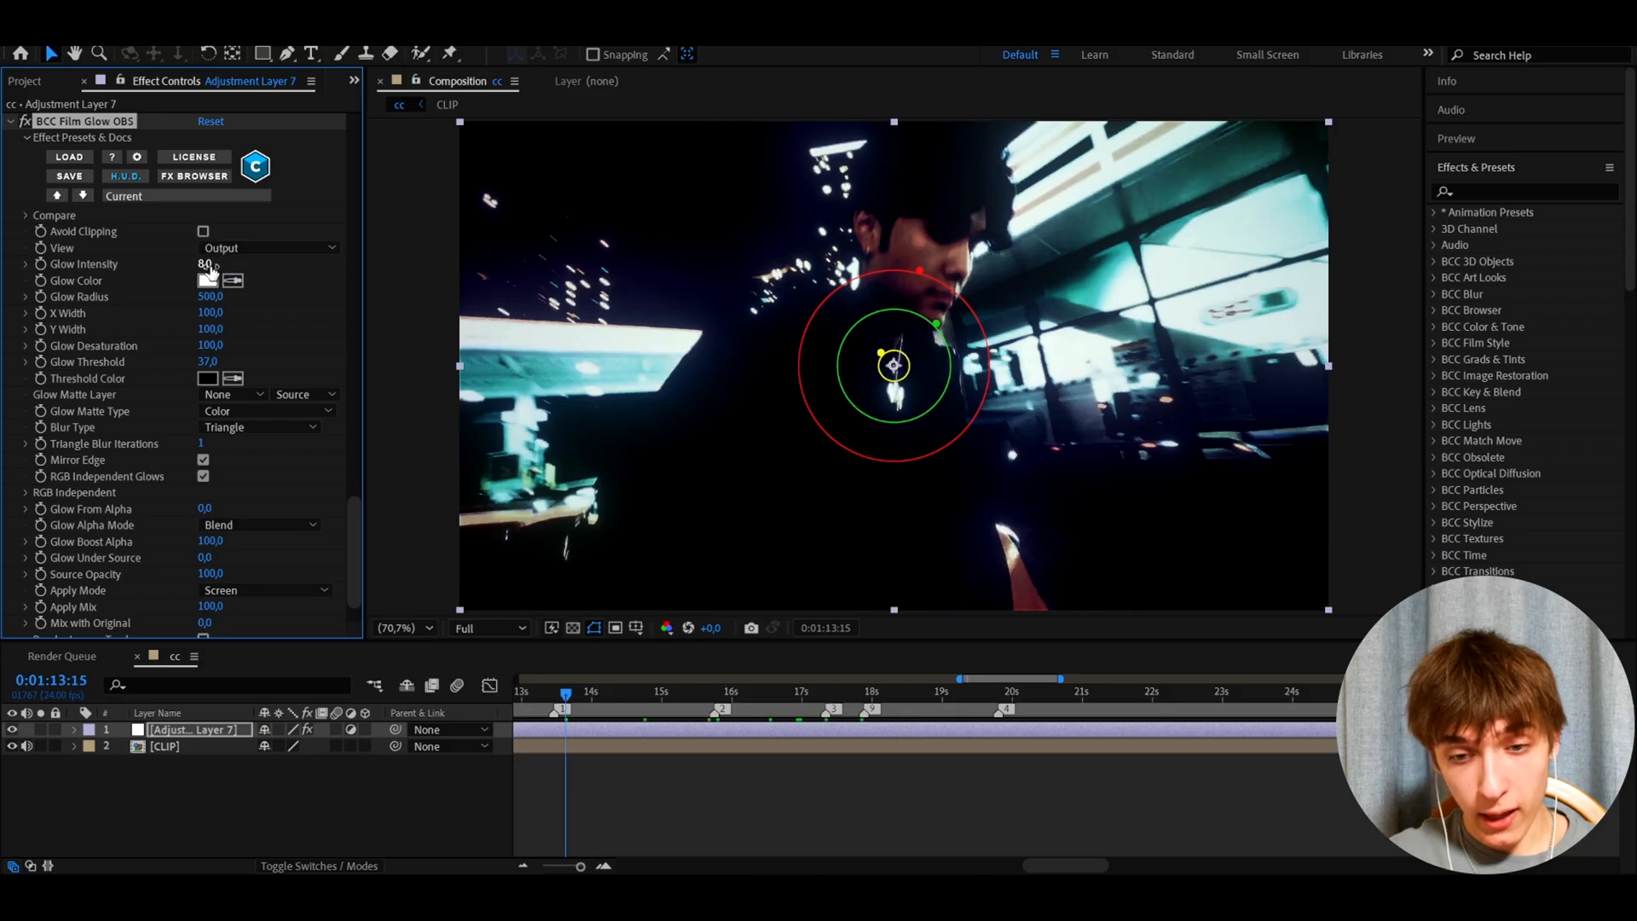
{"action": "left_click", "coordinate": [996, 691]}
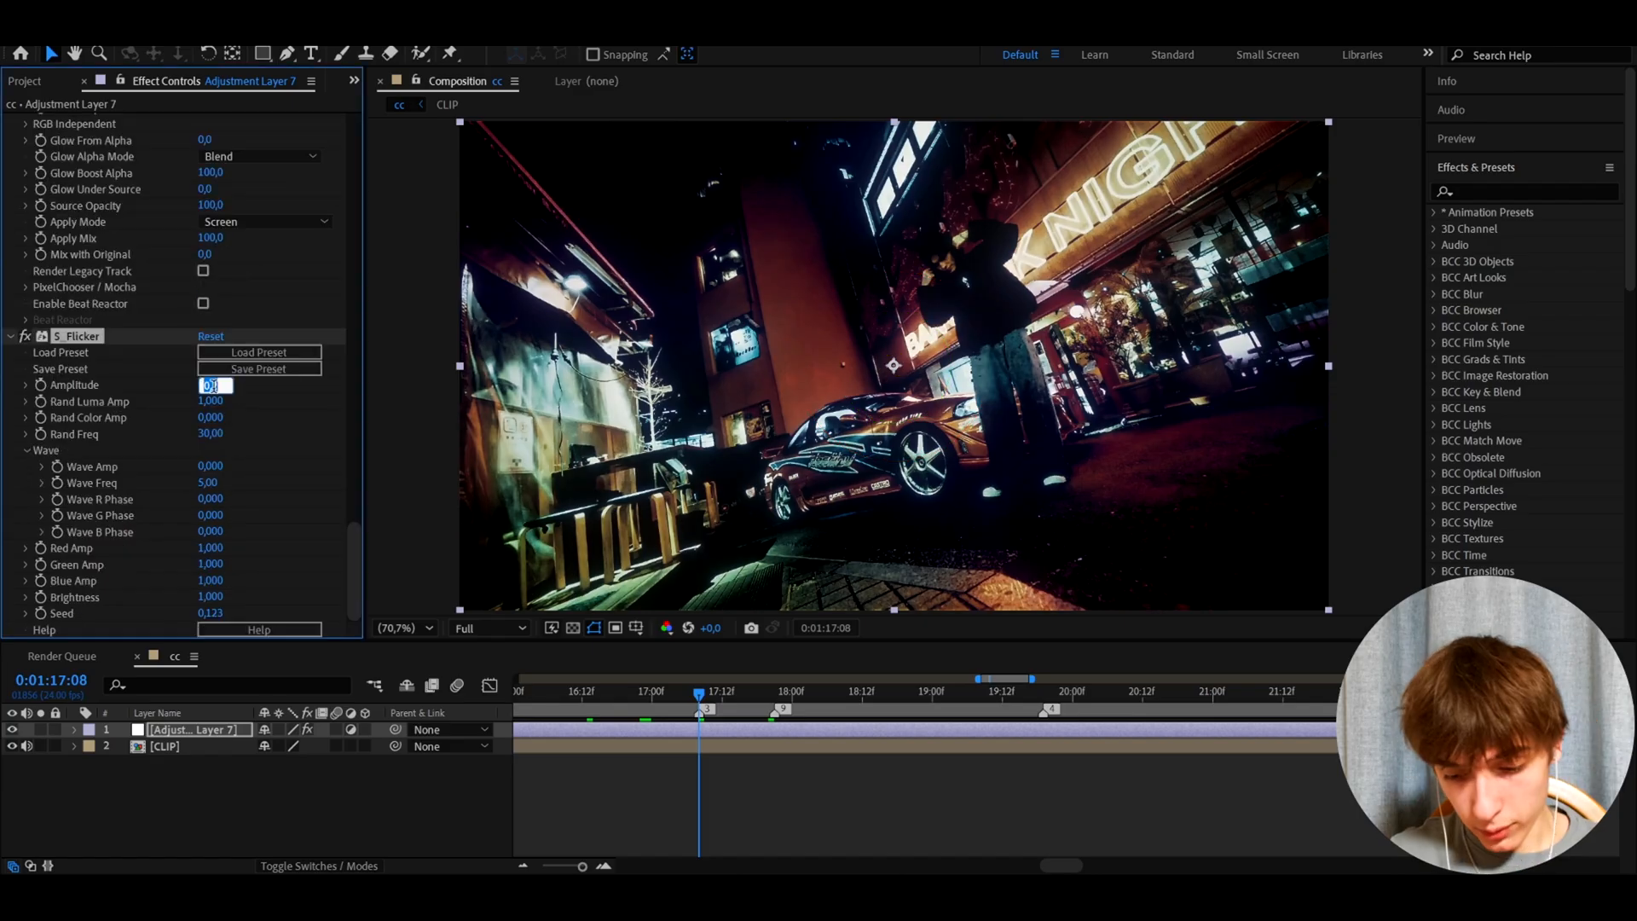
Step: Commit S_Flicker Amplitude 0.15 and move the playhead a few frames later
{"action": "key", "text": "ctrl+s"}
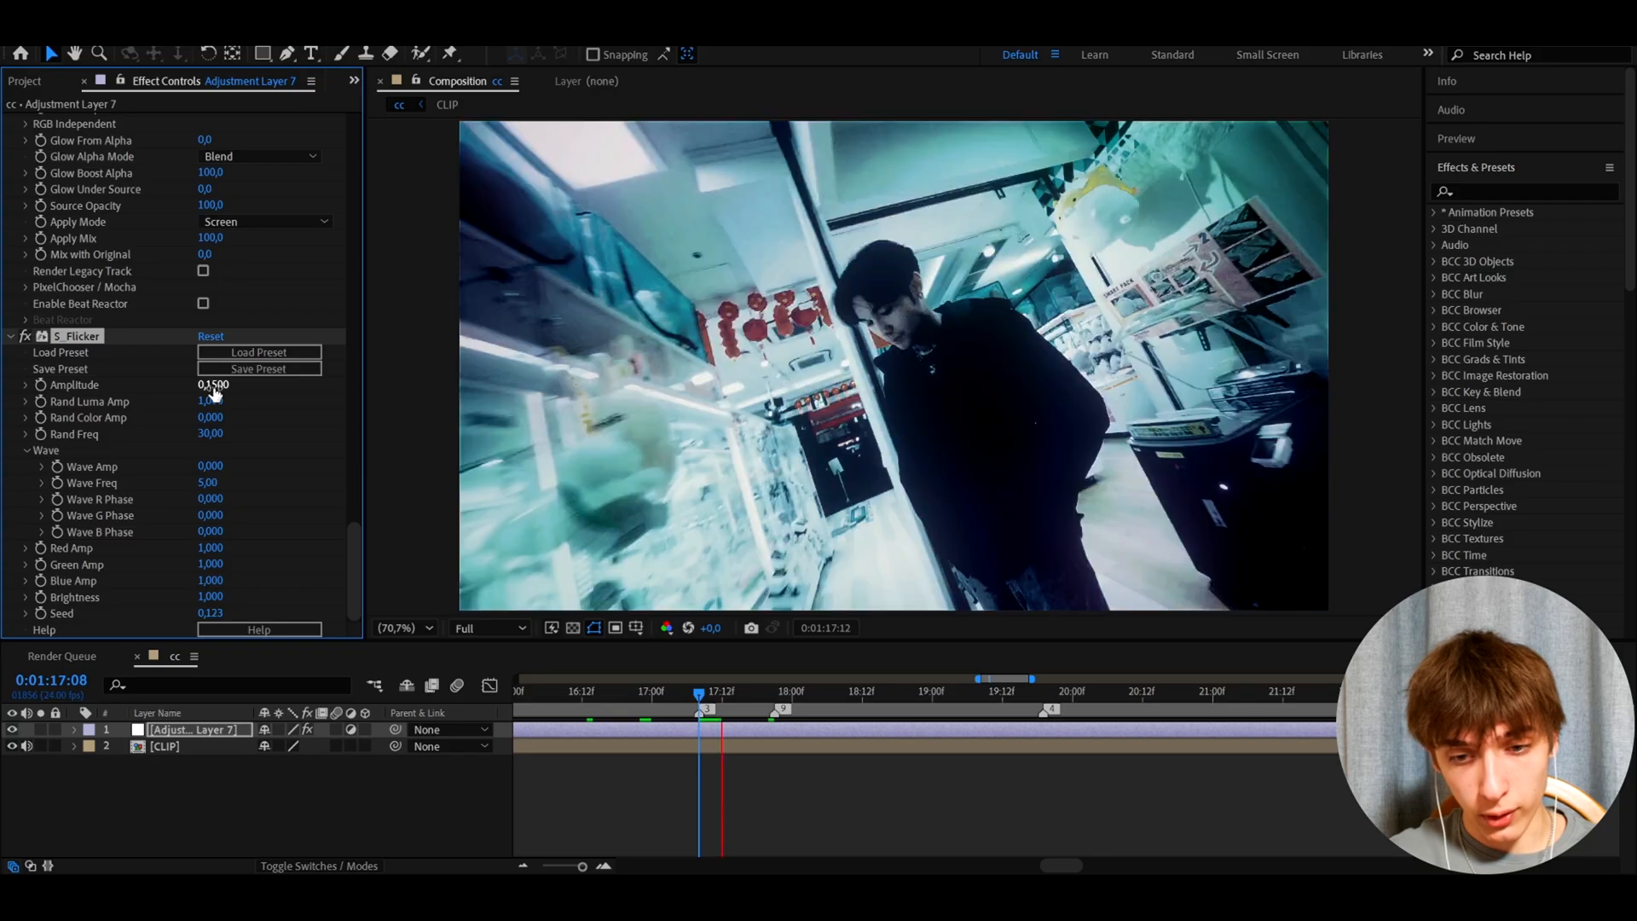
{"action": "left_click", "coordinate": [727, 691]}
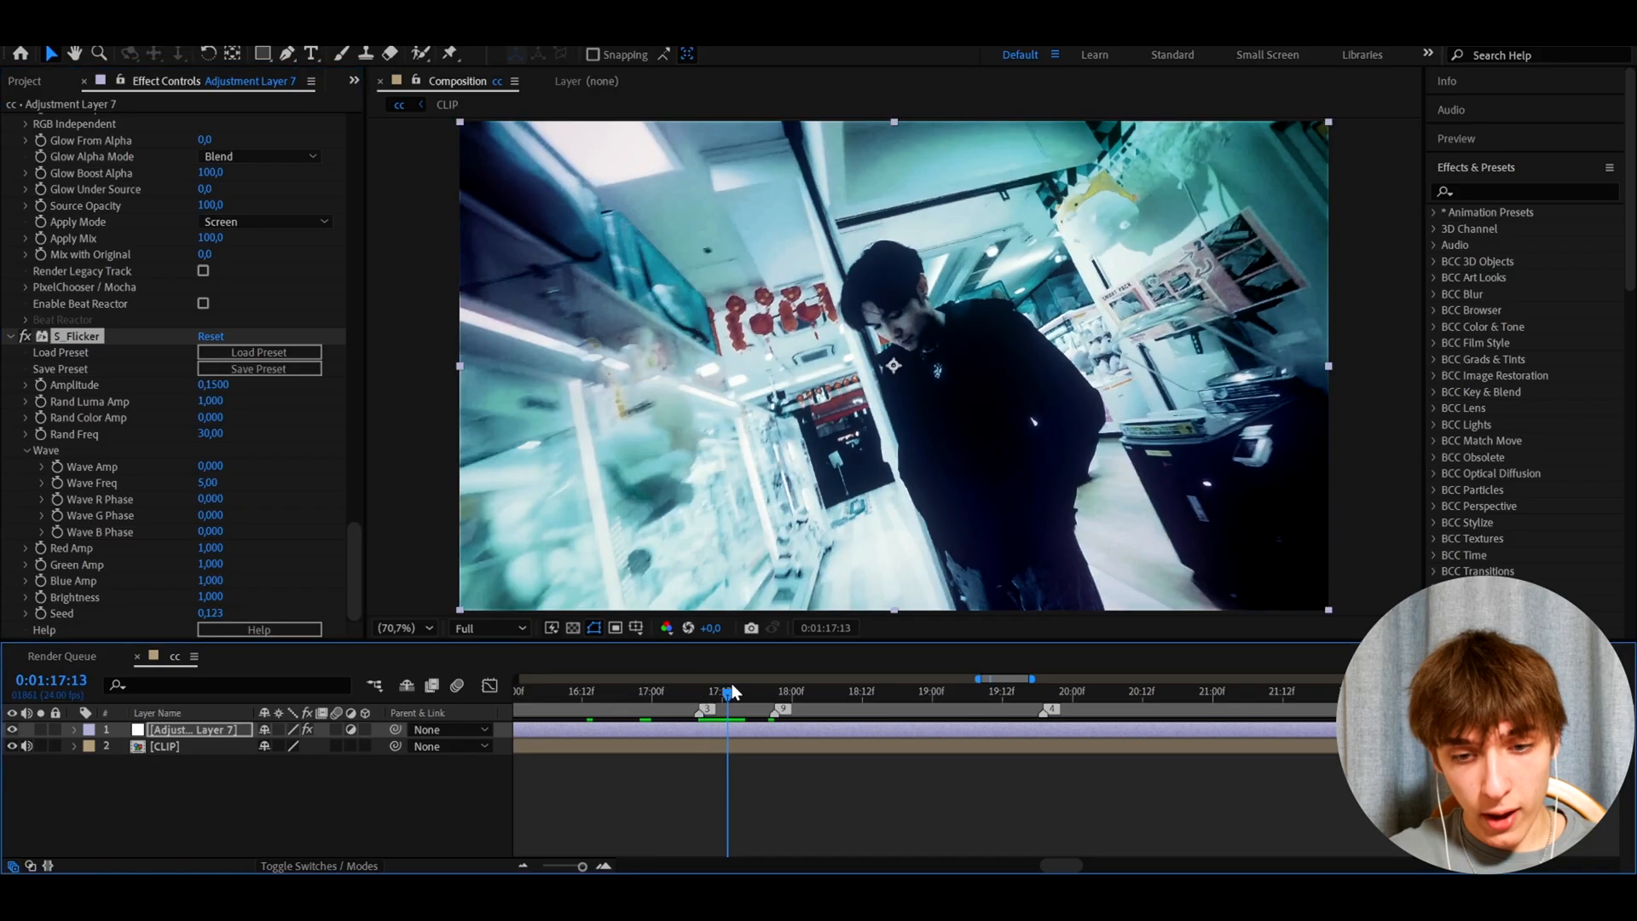
{"action": "mouse_move", "coordinate": [1023, 123]}
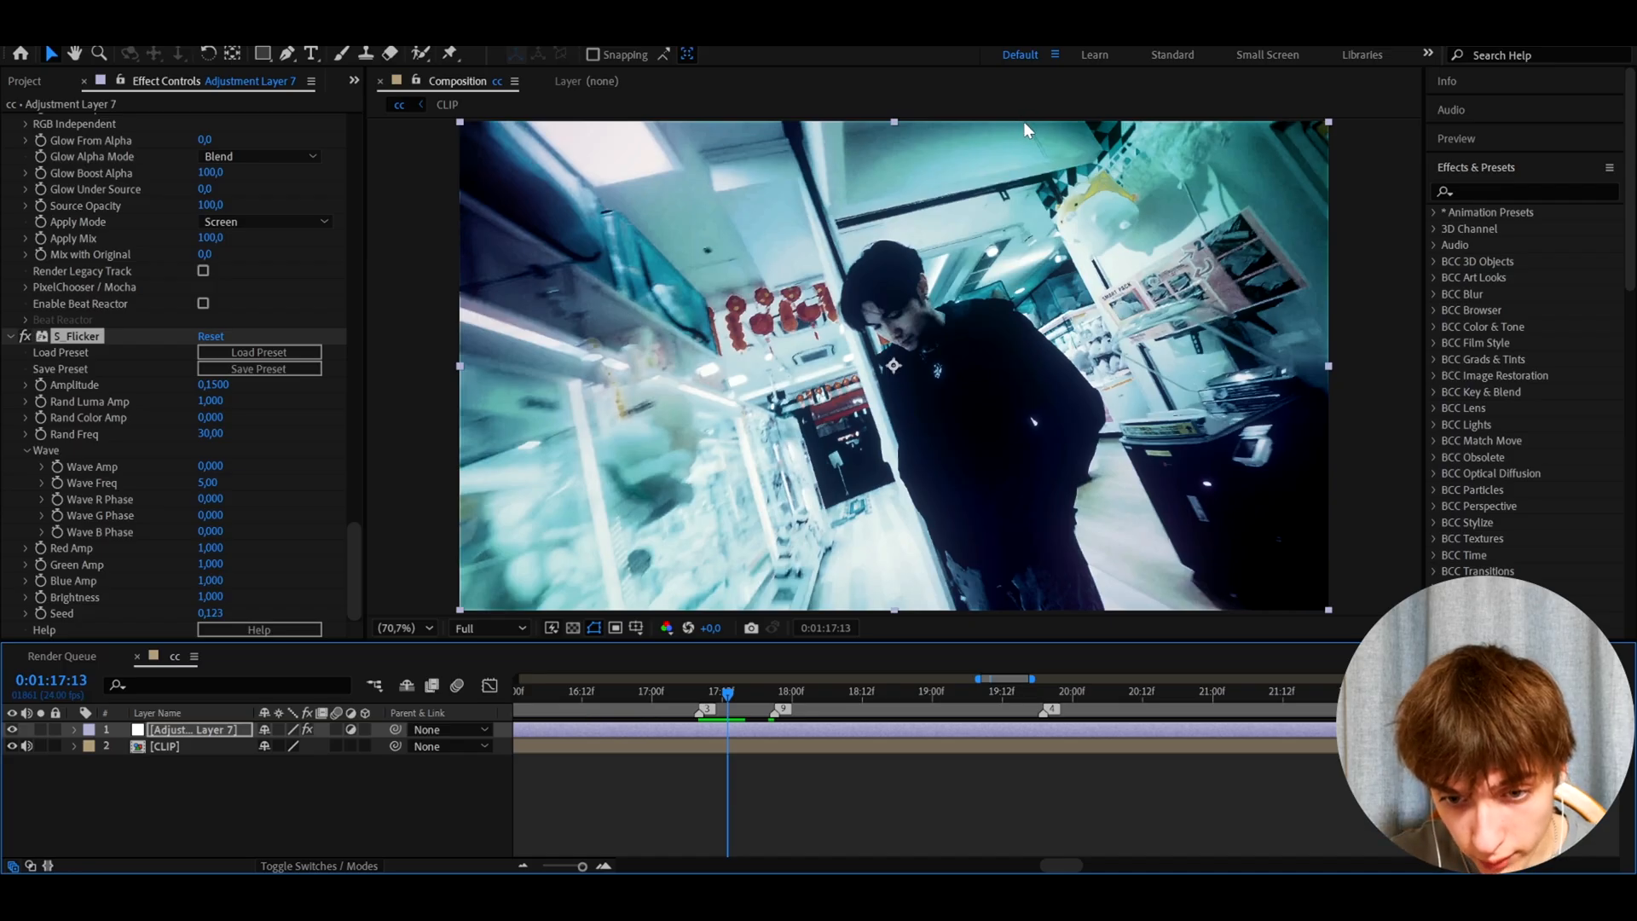
{"action": "type", "text": "tr"}
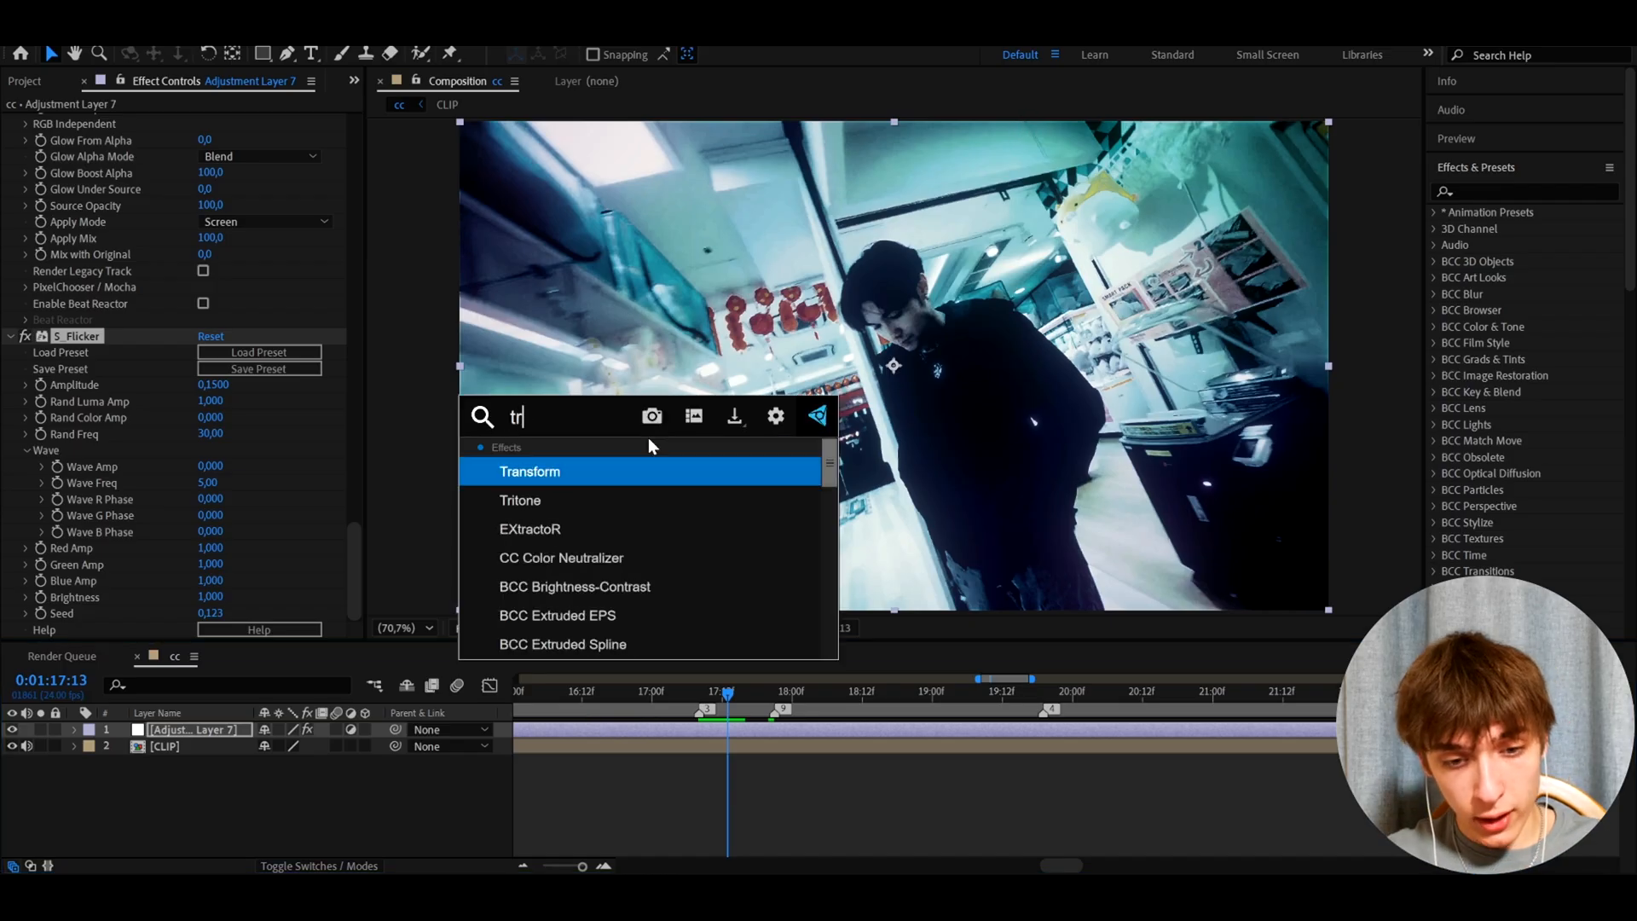